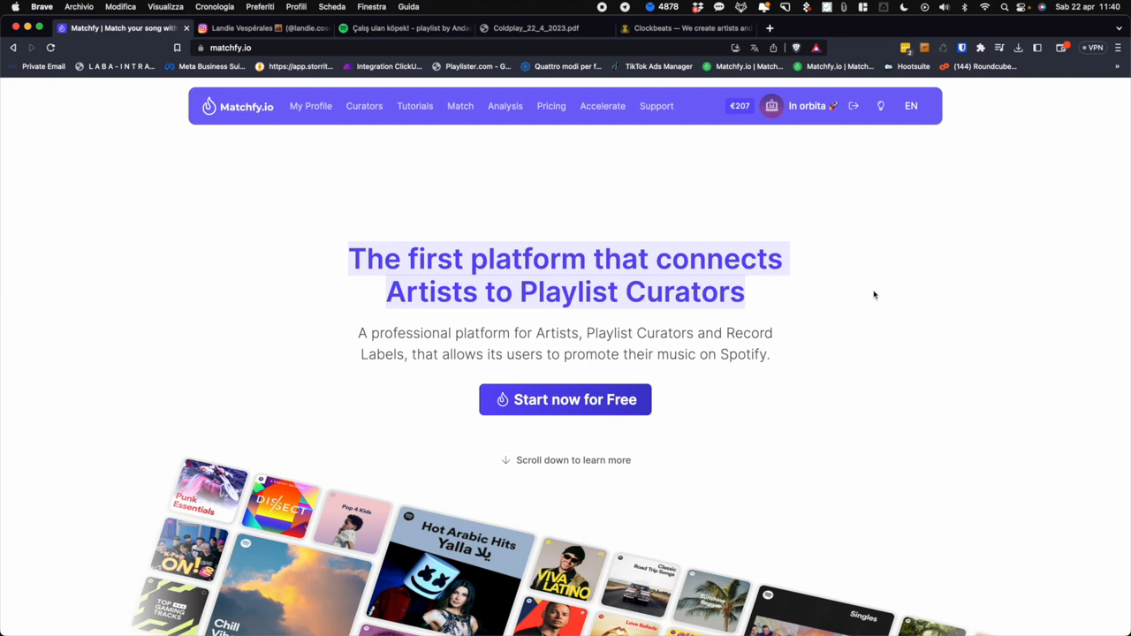
Open the Match page listing 584 techno playlists for Surfing the Clouds.
{"action": "left_click", "coordinate": [472, 142]}
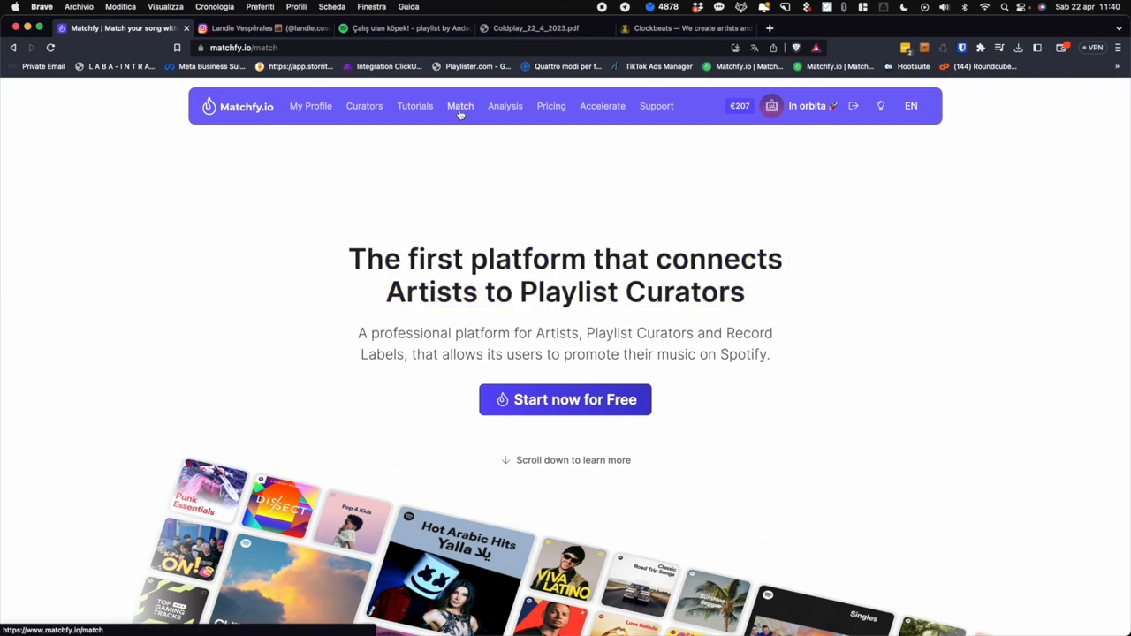
{"action": "left_click", "coordinate": [459, 106]}
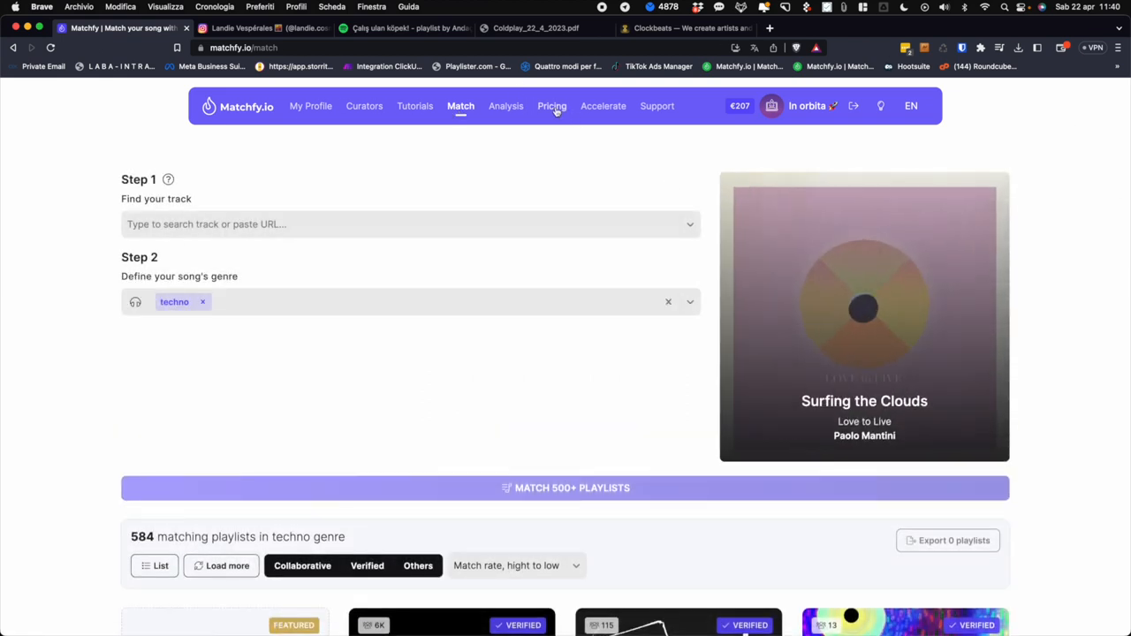
Open Pricing and scroll through the Curator, Artist, Agency and VIP plan cards.
{"action": "left_click", "coordinate": [551, 106]}
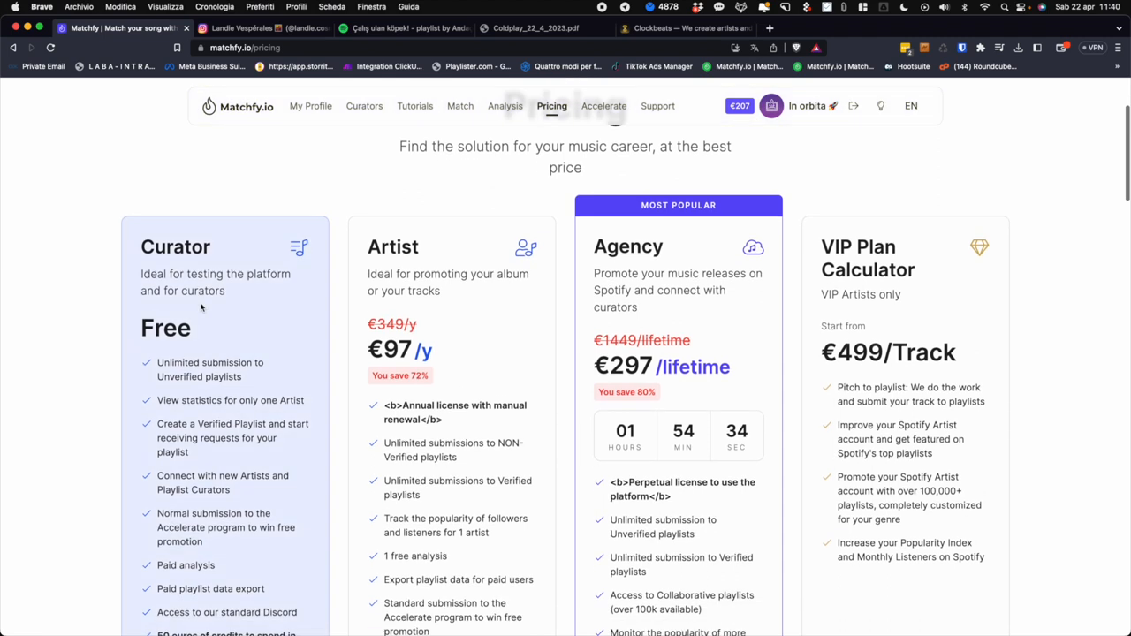
{"action": "scroll", "scroll_direction": "down", "scroll_amount": 3}
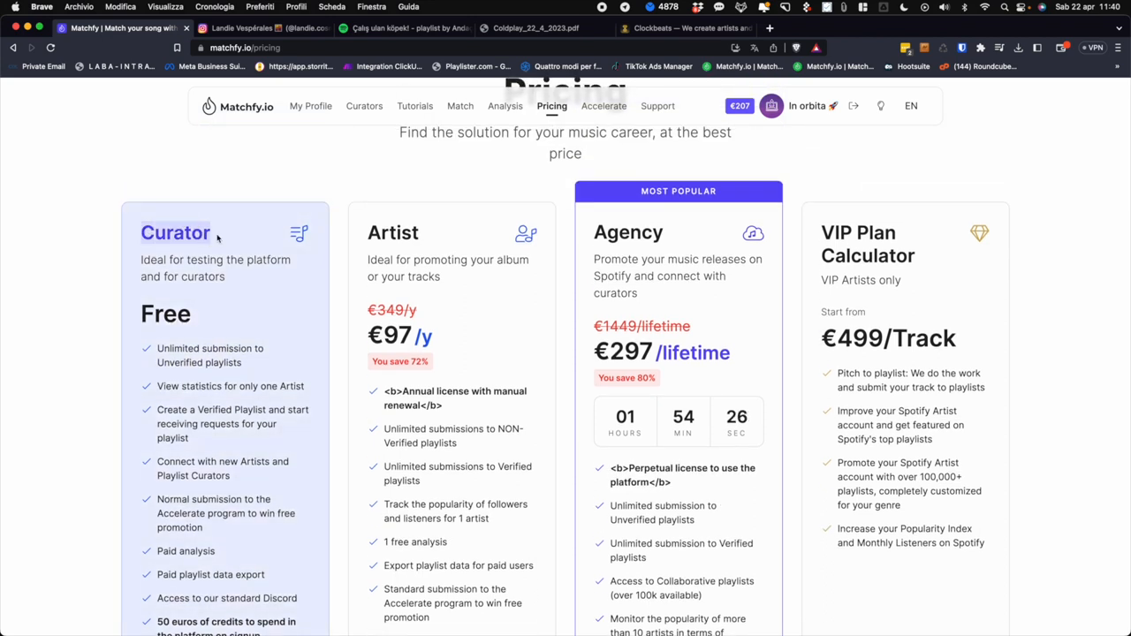
{"action": "scroll", "scroll_direction": "down", "scroll_amount": 3}
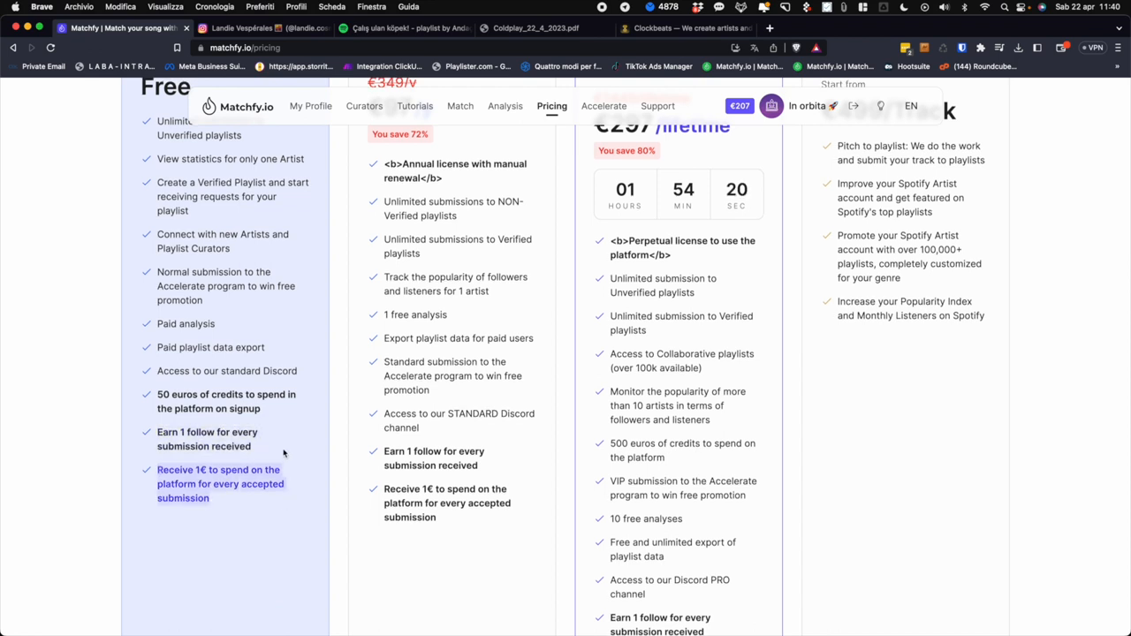
{"action": "scroll", "scroll_direction": "up", "scroll_amount": 3}
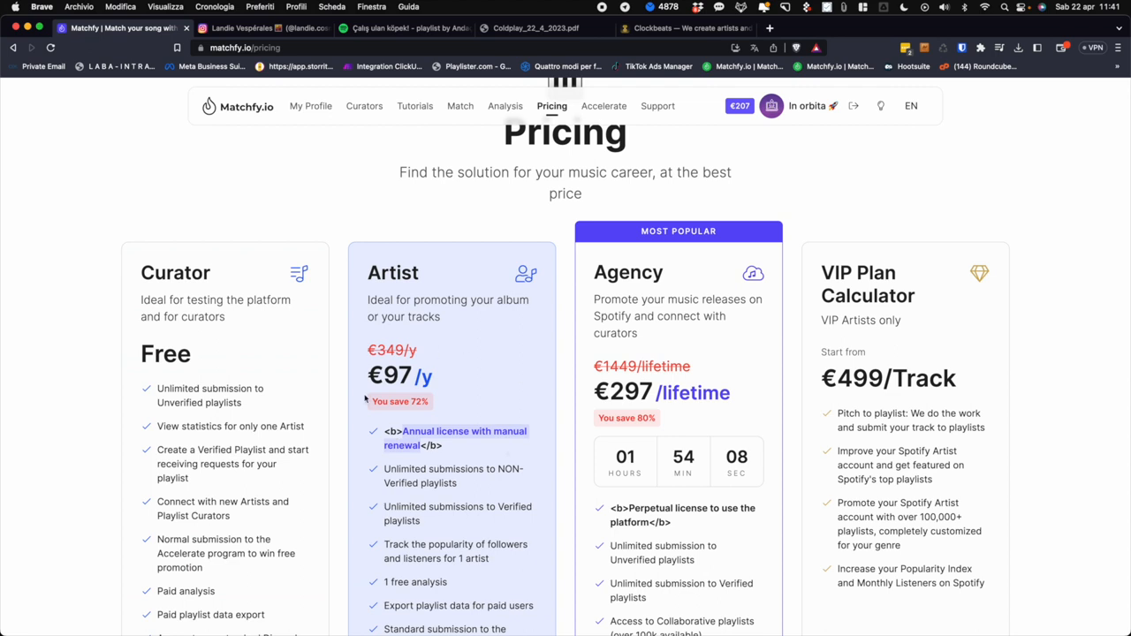
{"action": "mouse_move", "coordinate": [457, 383]}
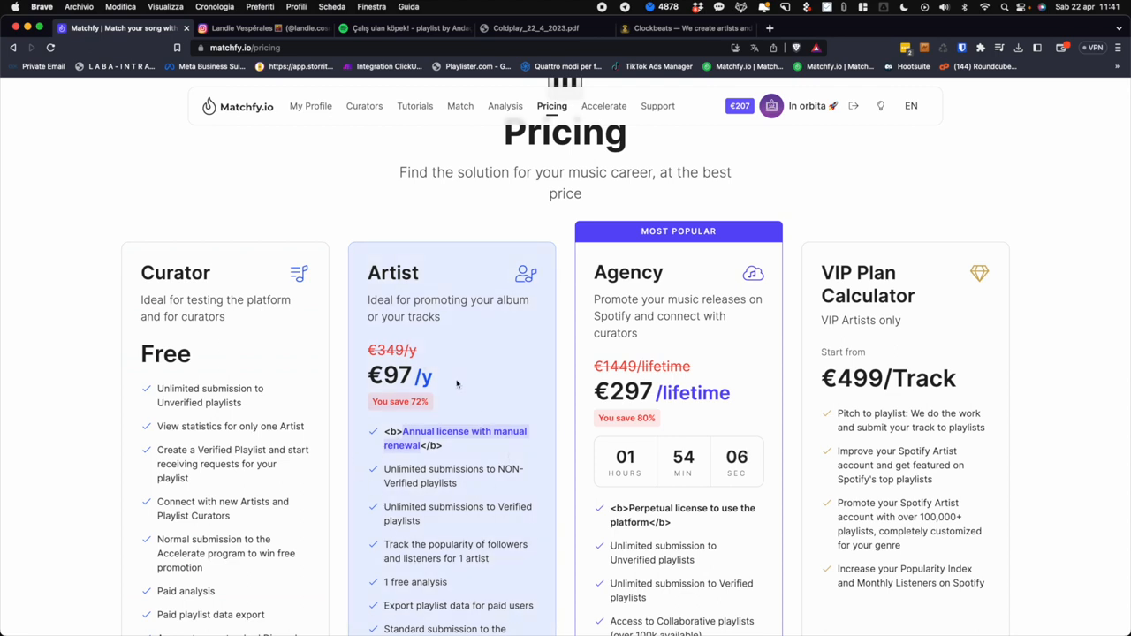
{"action": "scroll", "scroll_direction": "down", "scroll_amount": 3}
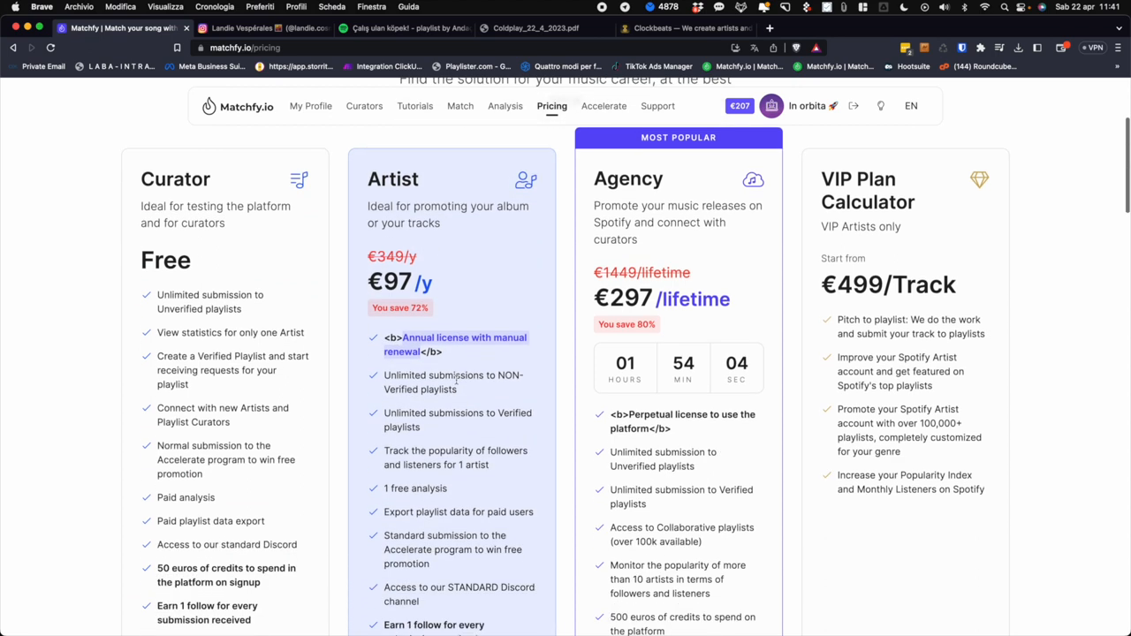
{"action": "scroll", "scroll_direction": "down", "scroll_amount": 3}
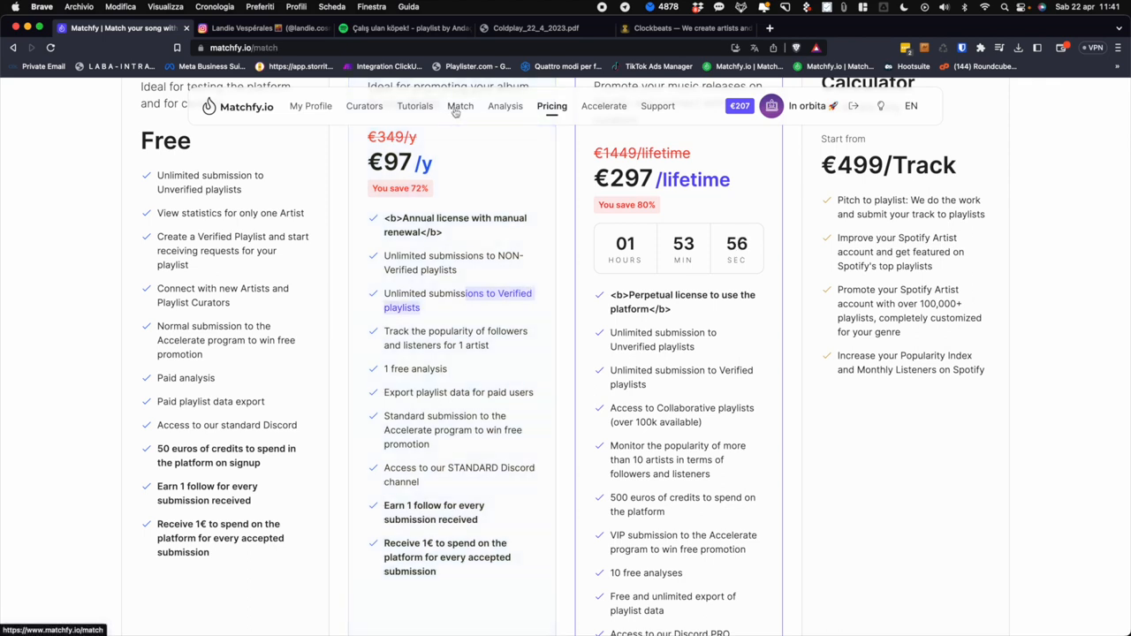
Revisit Match, return to Pricing to review plan features, and open the Clockbeats Discord invite.
{"action": "left_click", "coordinate": [461, 106]}
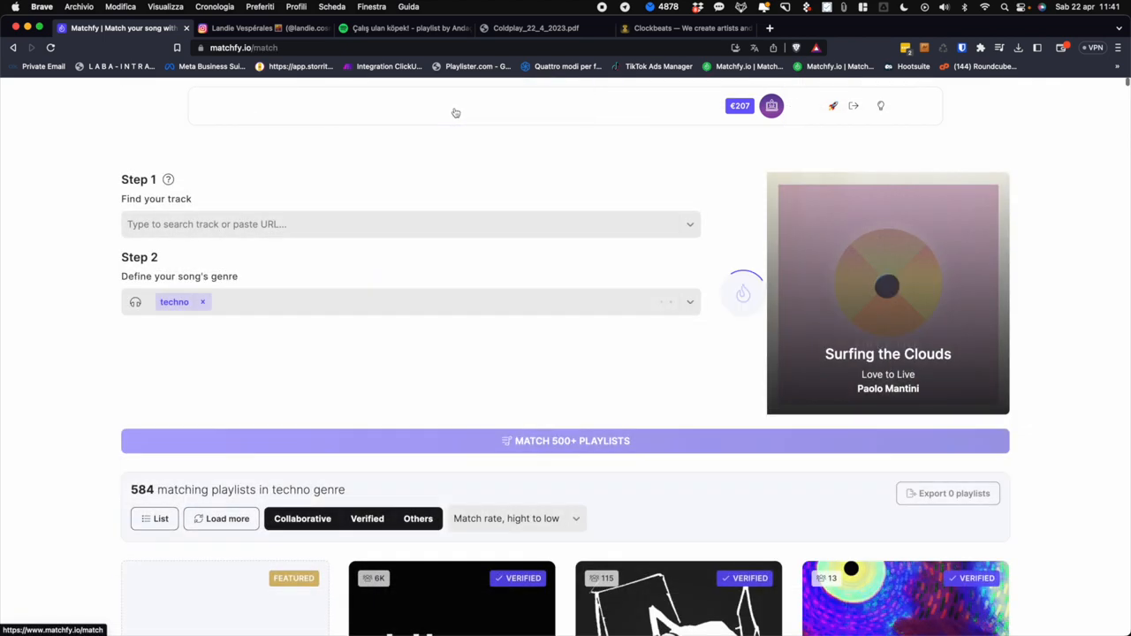
{"action": "scroll", "scroll_direction": "down", "scroll_amount": 3}
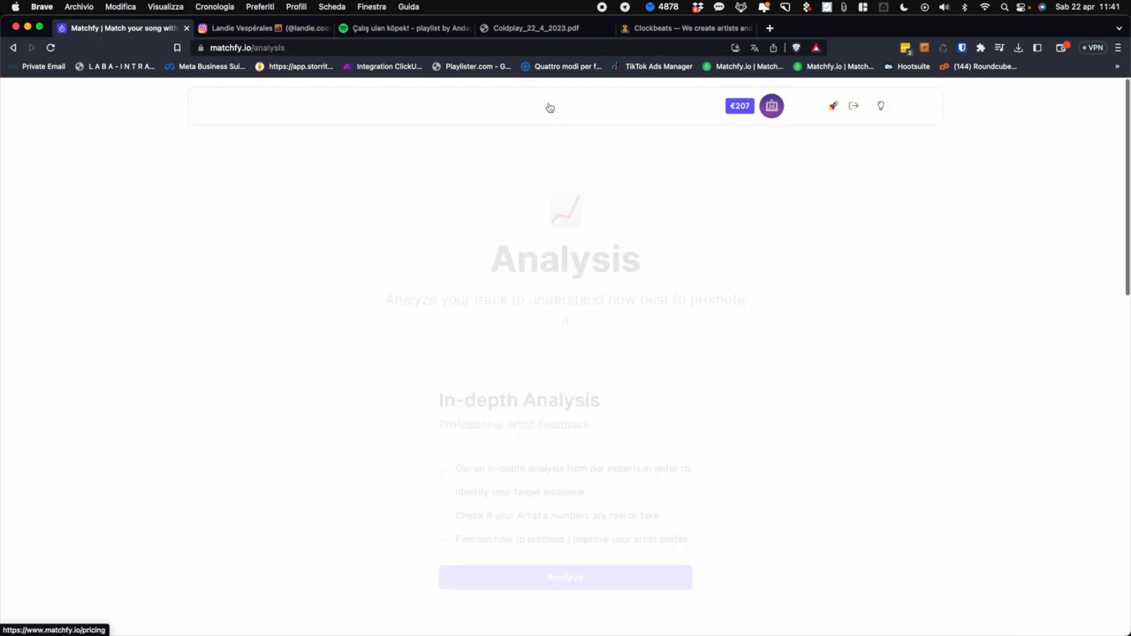
{"action": "left_click", "coordinate": [551, 106]}
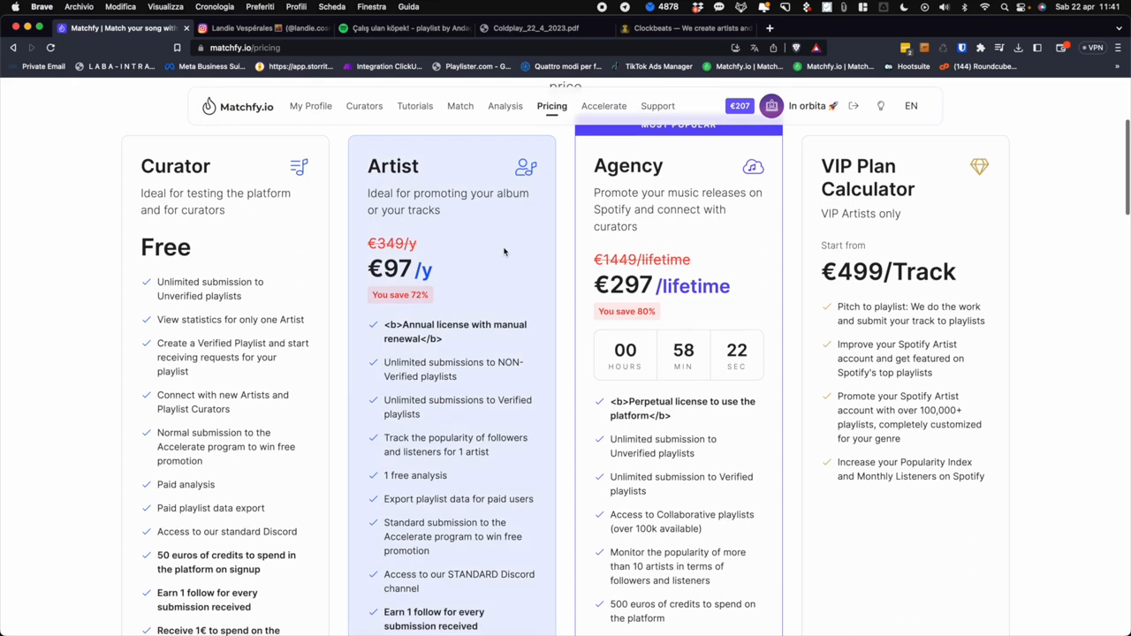
{"action": "scroll", "scroll_direction": "down", "scroll_amount": 3}
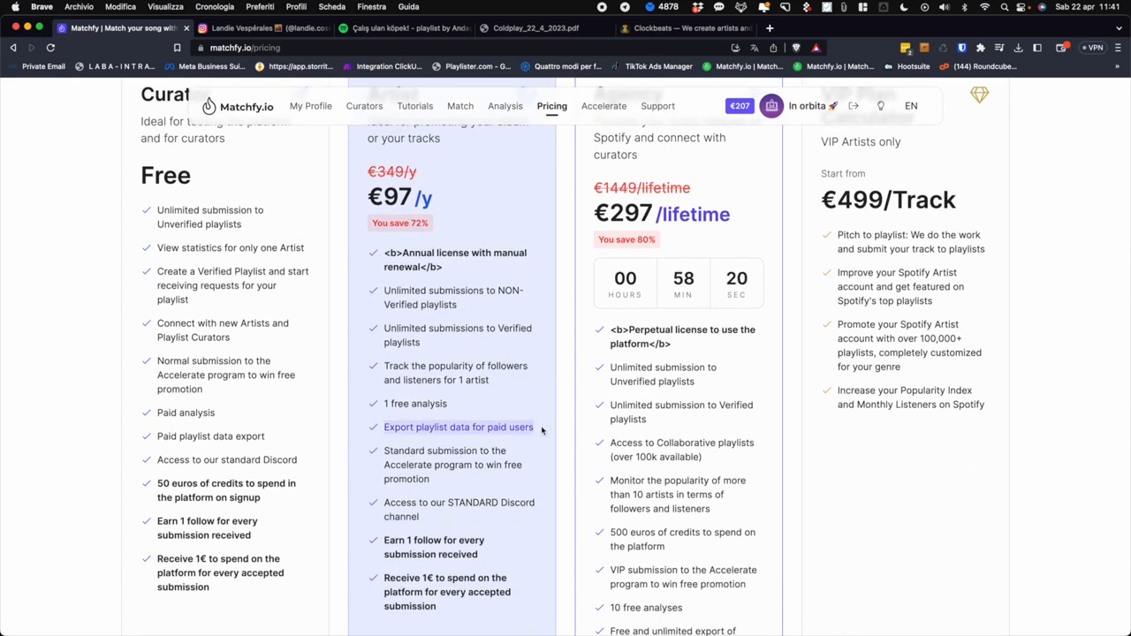
{"action": "mouse_move", "coordinate": [500, 435]}
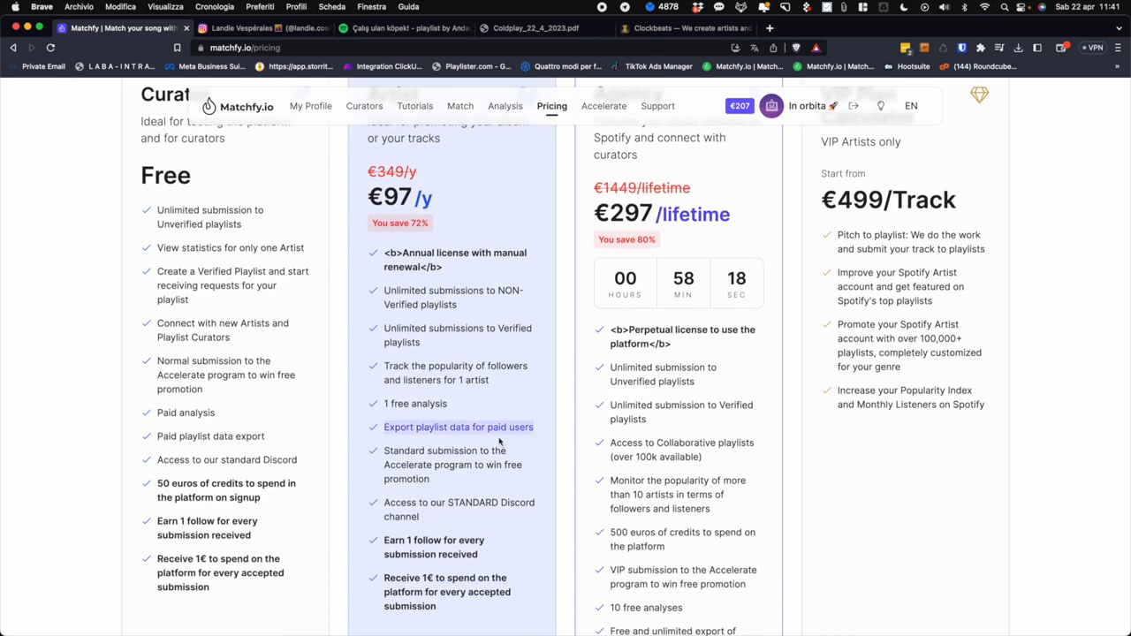
{"action": "scroll", "scroll_direction": "down", "scroll_amount": 3}
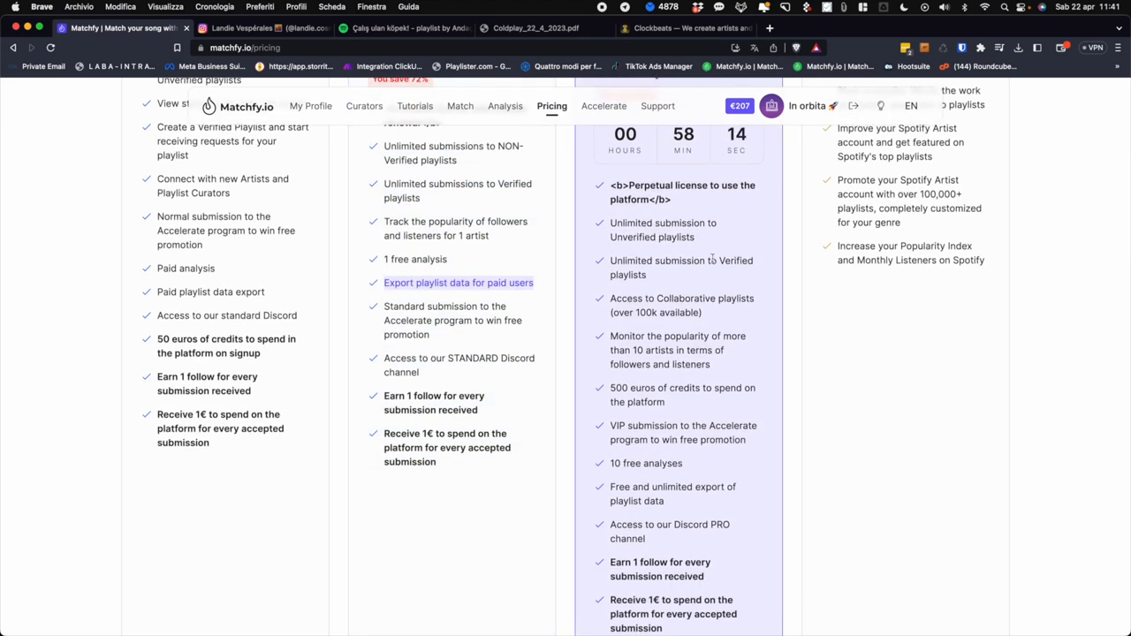
{"action": "scroll", "scroll_direction": "down", "scroll_amount": 3}
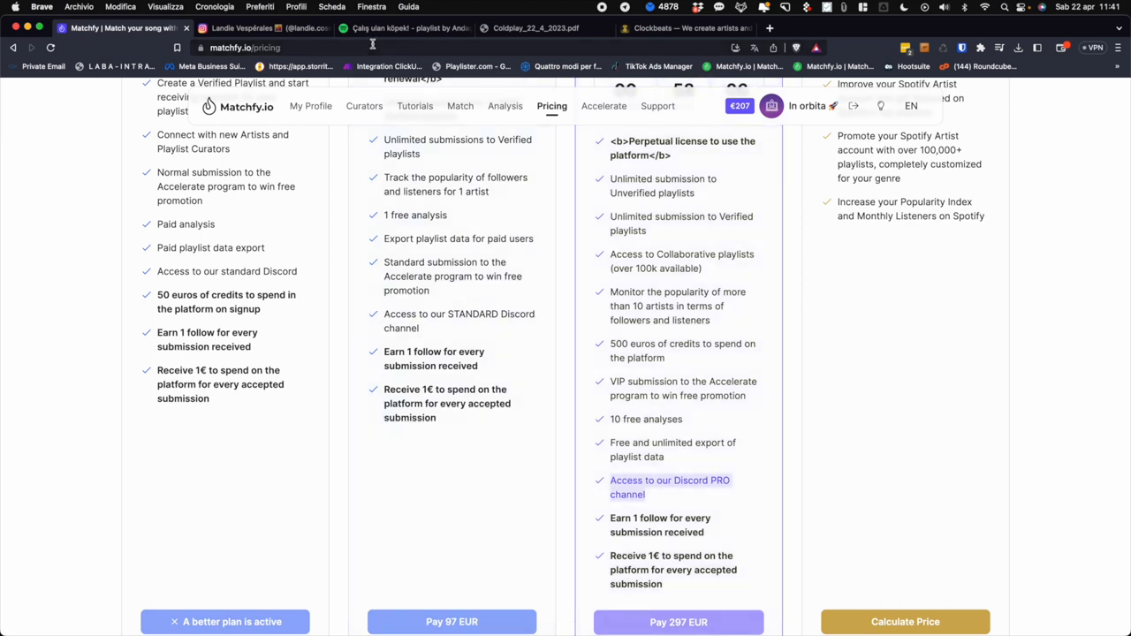
{"action": "left_click", "coordinate": [684, 27]}
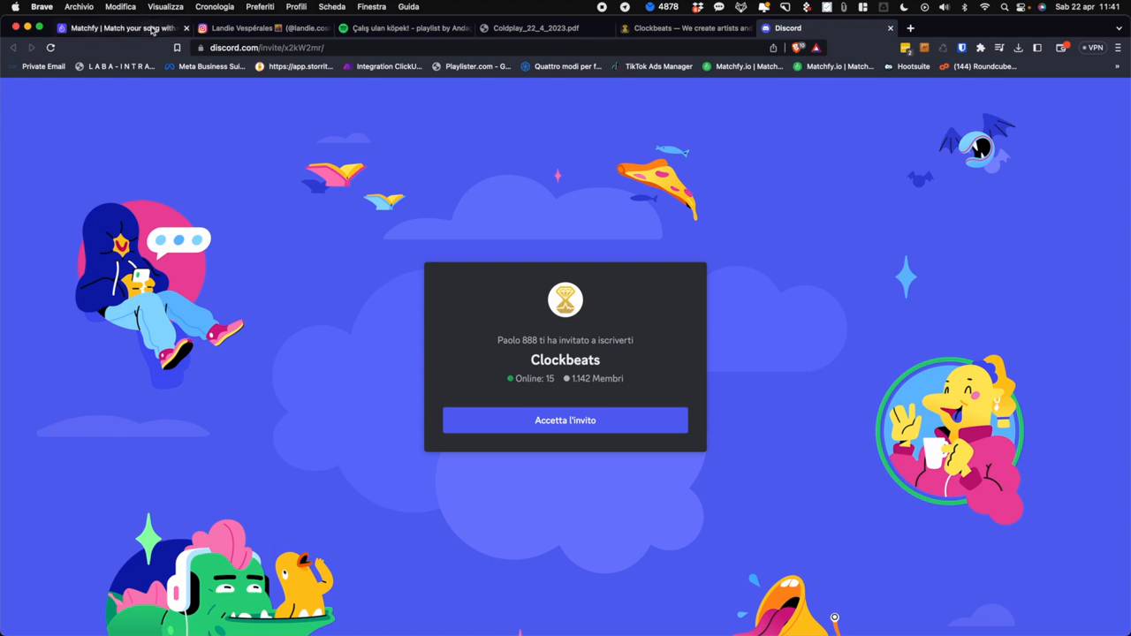
Switch back from the Discord invite to the Matchfy.io pricing tab.
{"action": "left_click", "coordinate": [123, 34]}
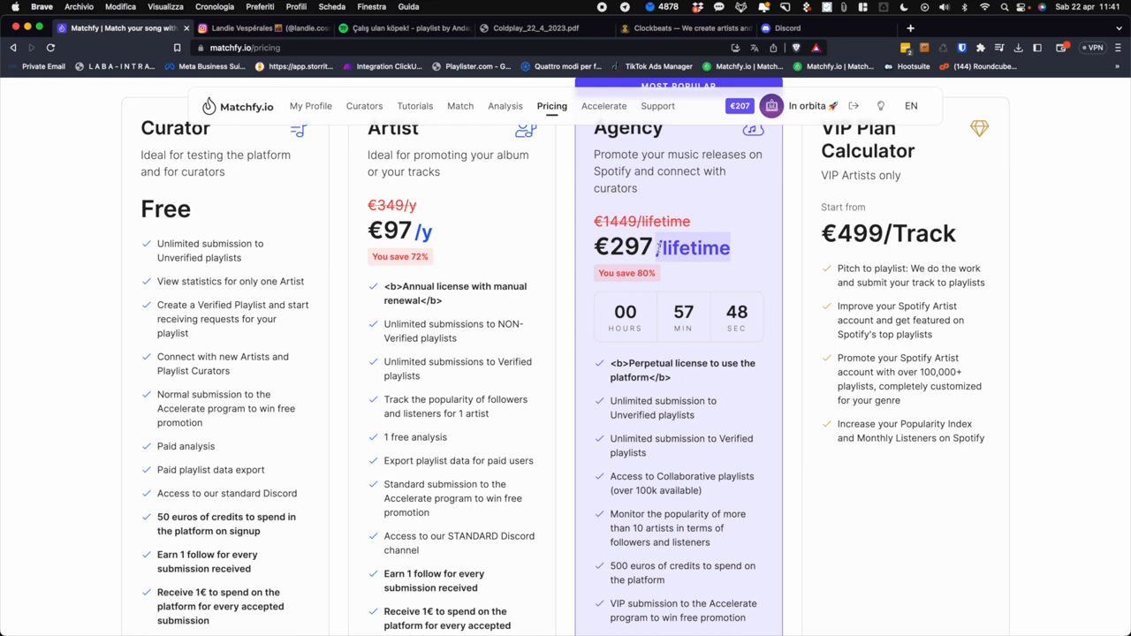
Scroll down the pricing plans and launch the VIP Plan Calculator via Calculate Price.
{"action": "scroll", "scroll_direction": "down", "scroll_amount": 3}
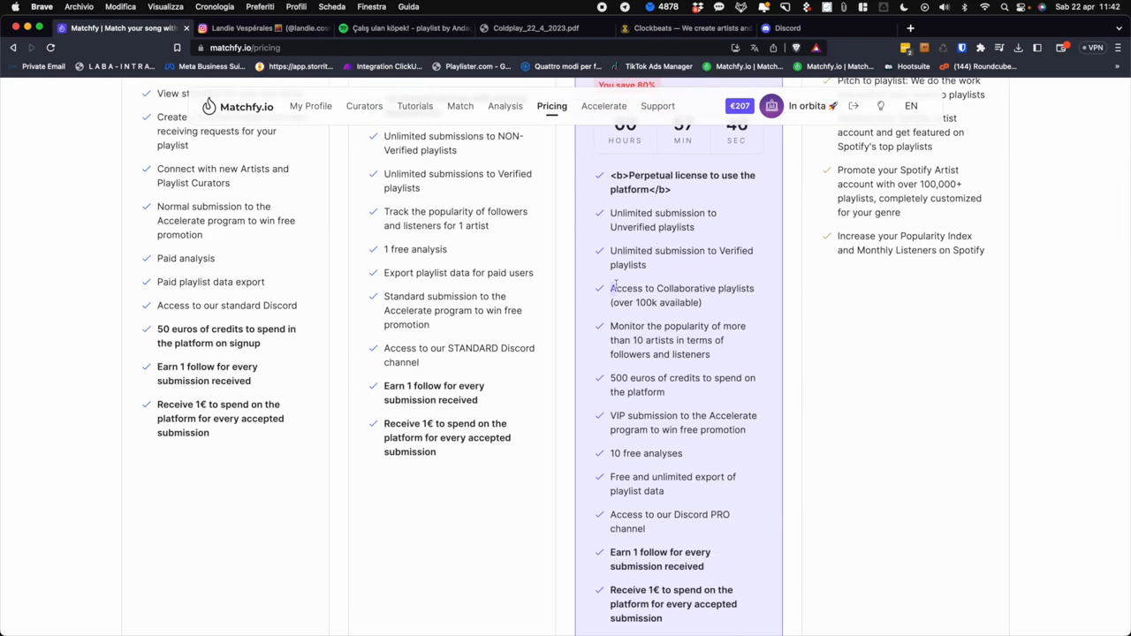
{"action": "double_click", "coordinate": [681, 288]}
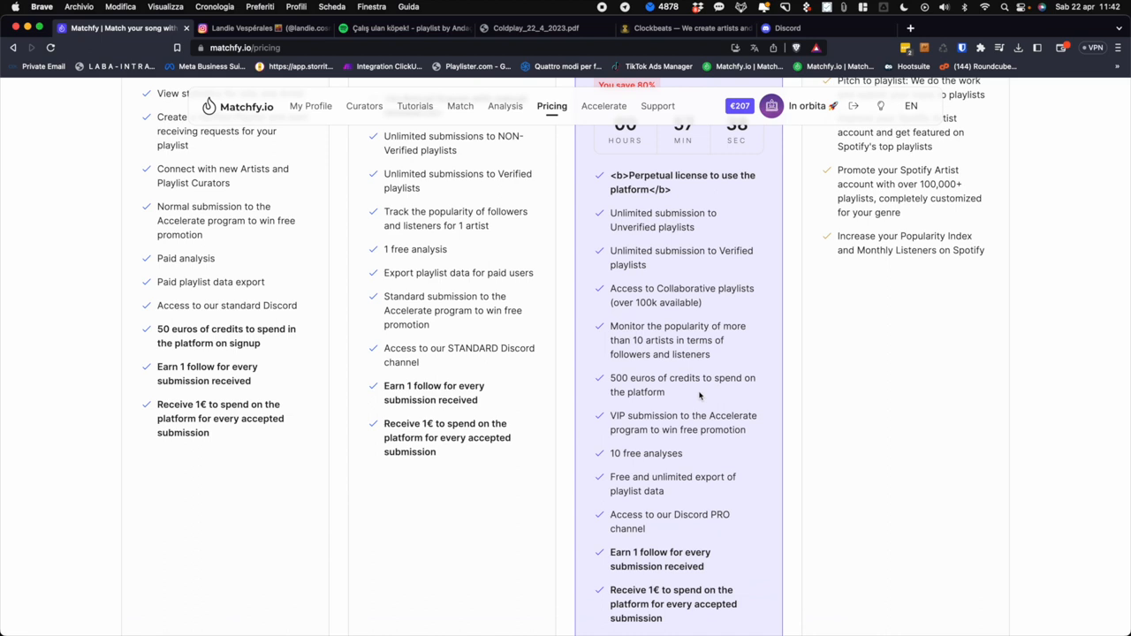
{"action": "scroll", "scroll_direction": "down", "scroll_amount": 3}
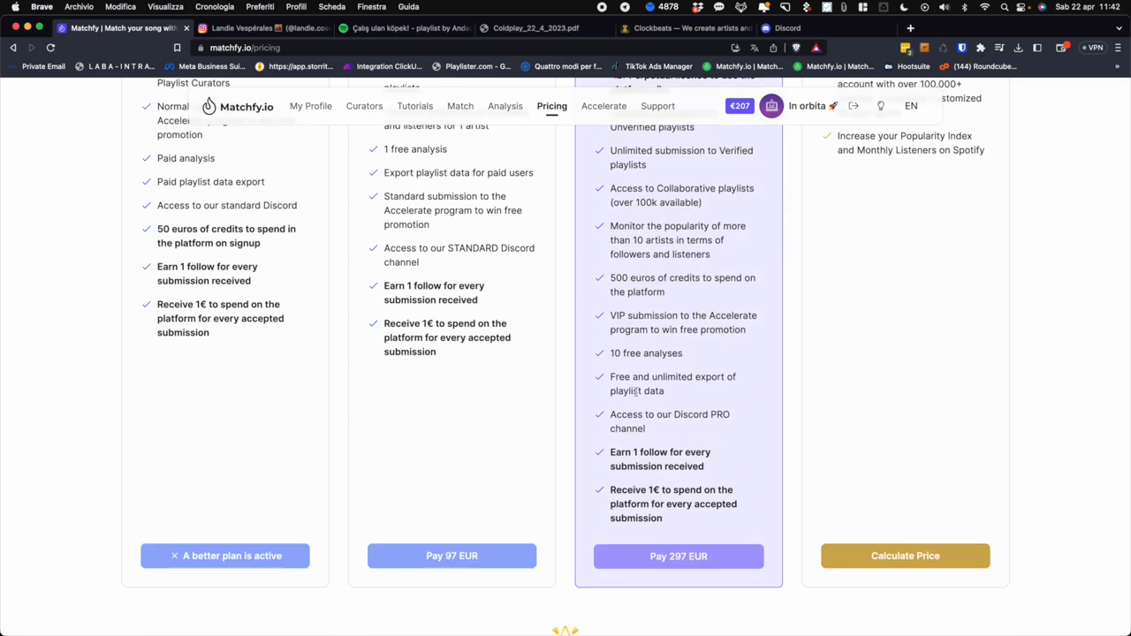
{"action": "mouse_move", "coordinate": [611, 329]}
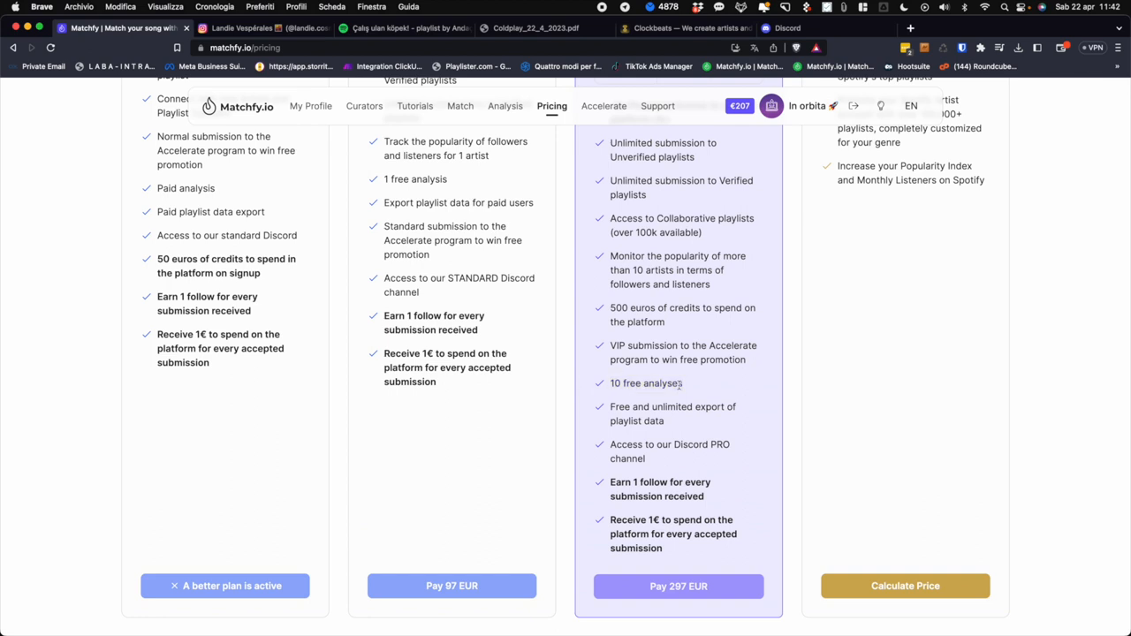
{"action": "mouse_move", "coordinate": [707, 468]}
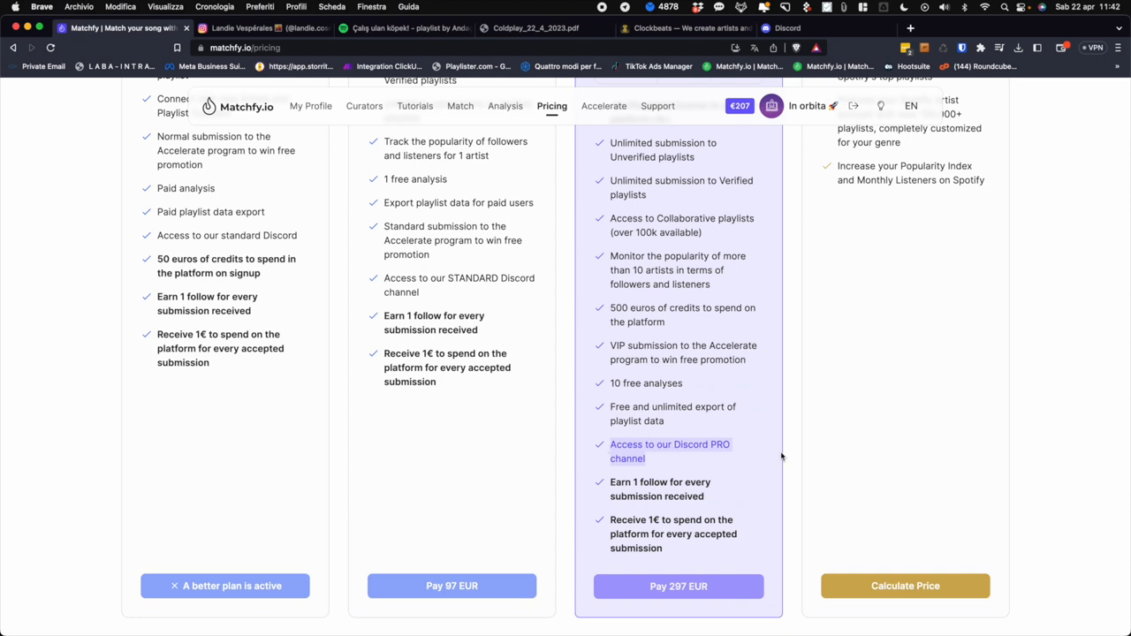
{"action": "mouse_move", "coordinate": [623, 383]}
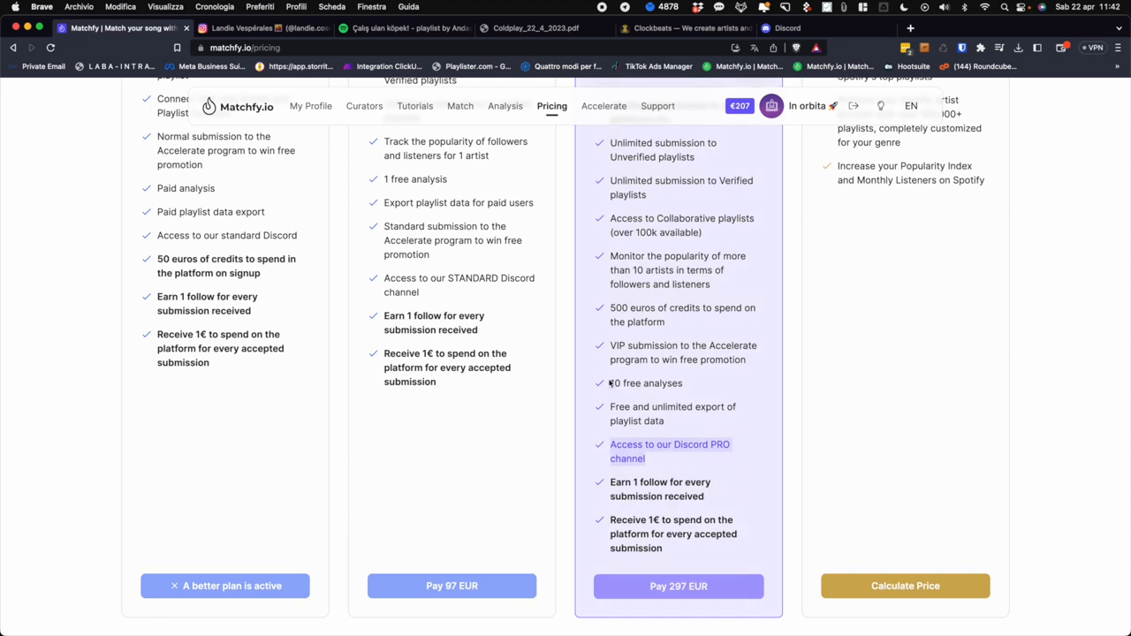
{"action": "left_click", "coordinate": [905, 585]}
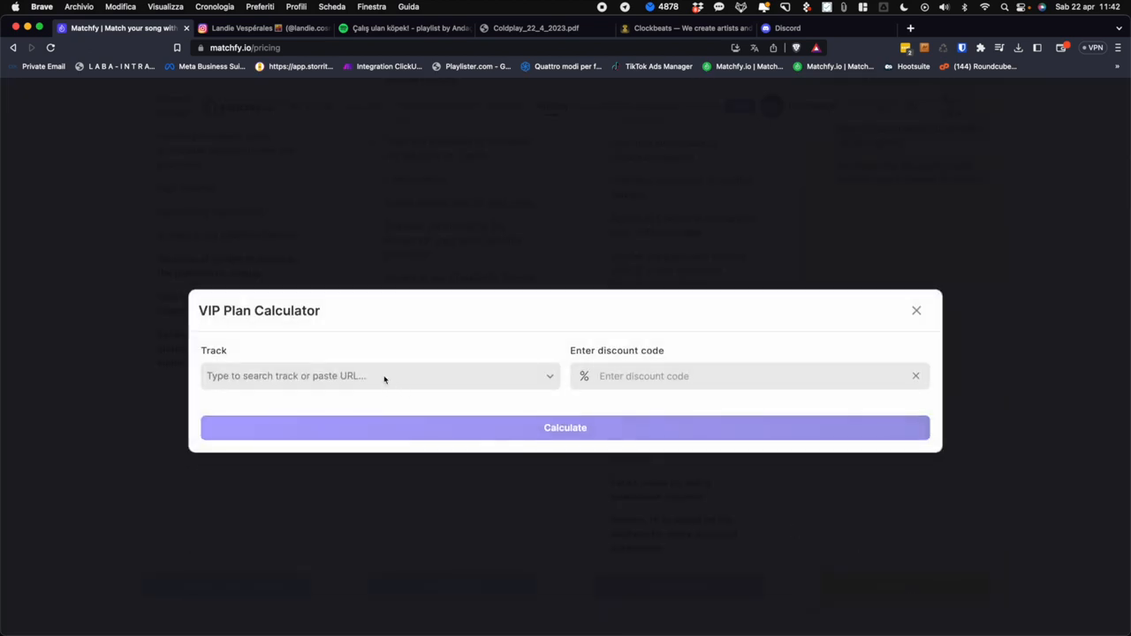
Search 'cold' and select Coldplay's A Sky Full of Stars as the track.
{"action": "left_click", "coordinate": [380, 376]}
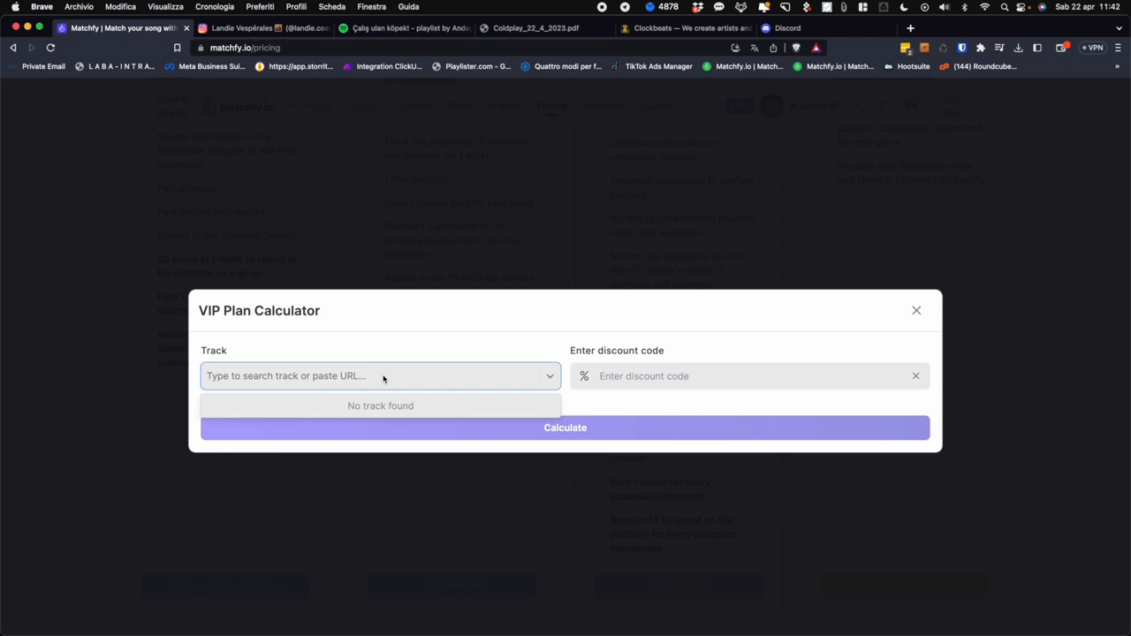
{"action": "type", "text": "coldplay"}
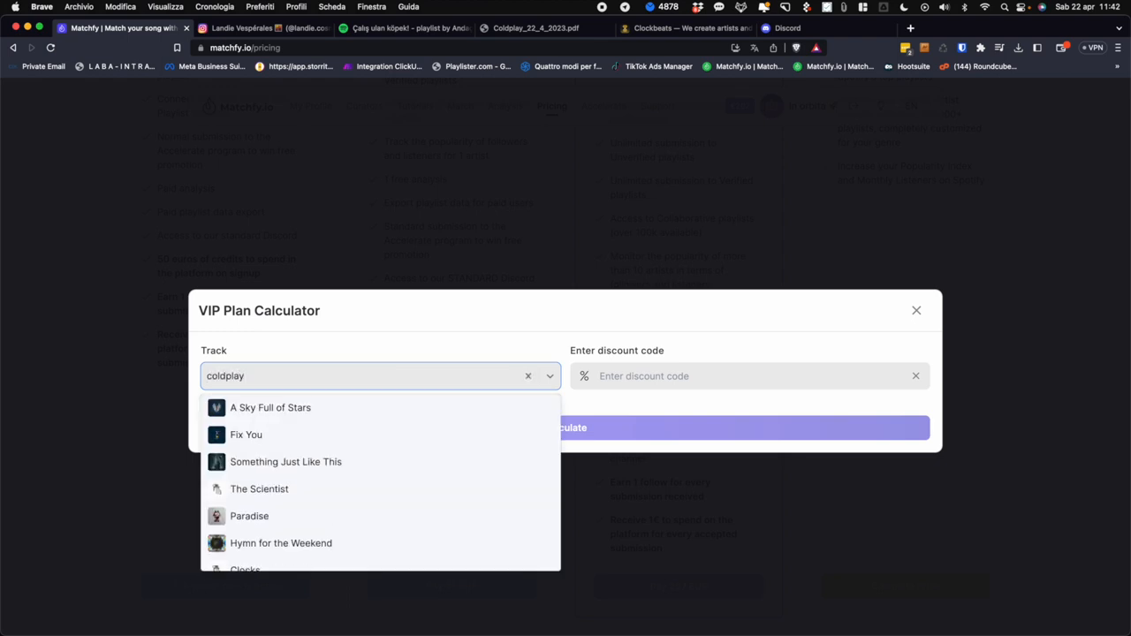
{"action": "mouse_move", "coordinate": [375, 407]}
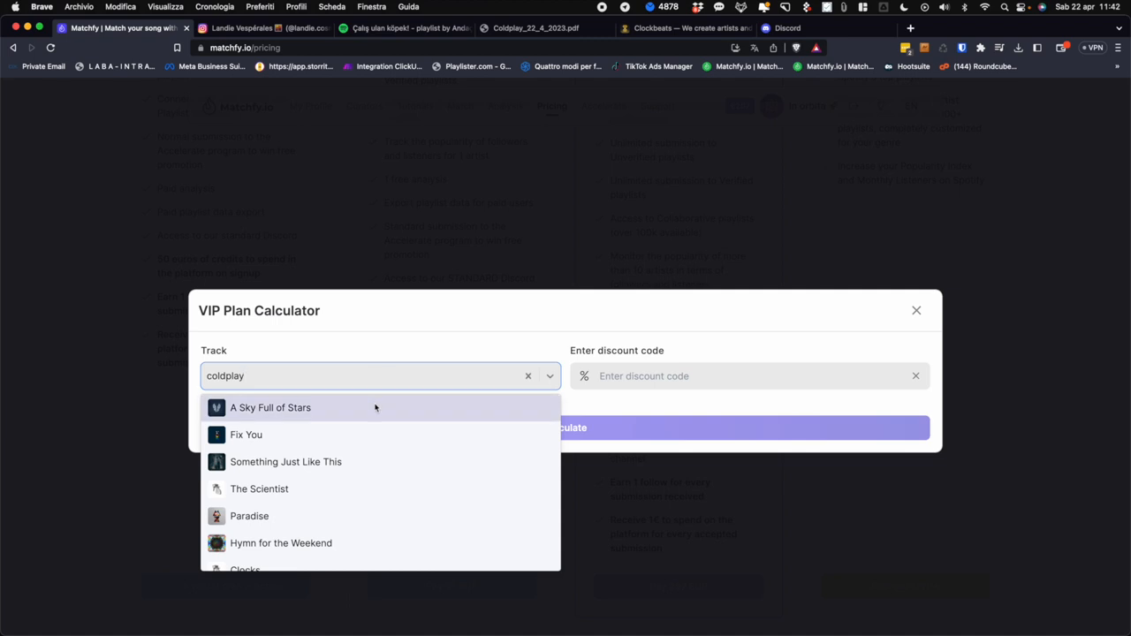
{"action": "left_click", "coordinate": [270, 407]}
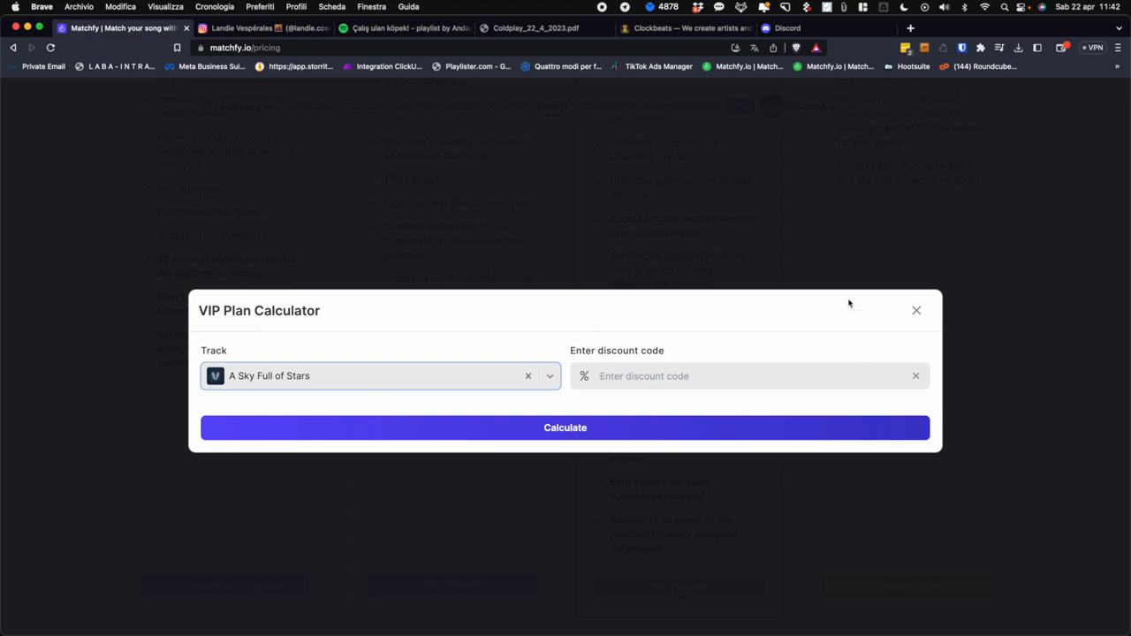
{"action": "mouse_move", "coordinate": [287, 437]}
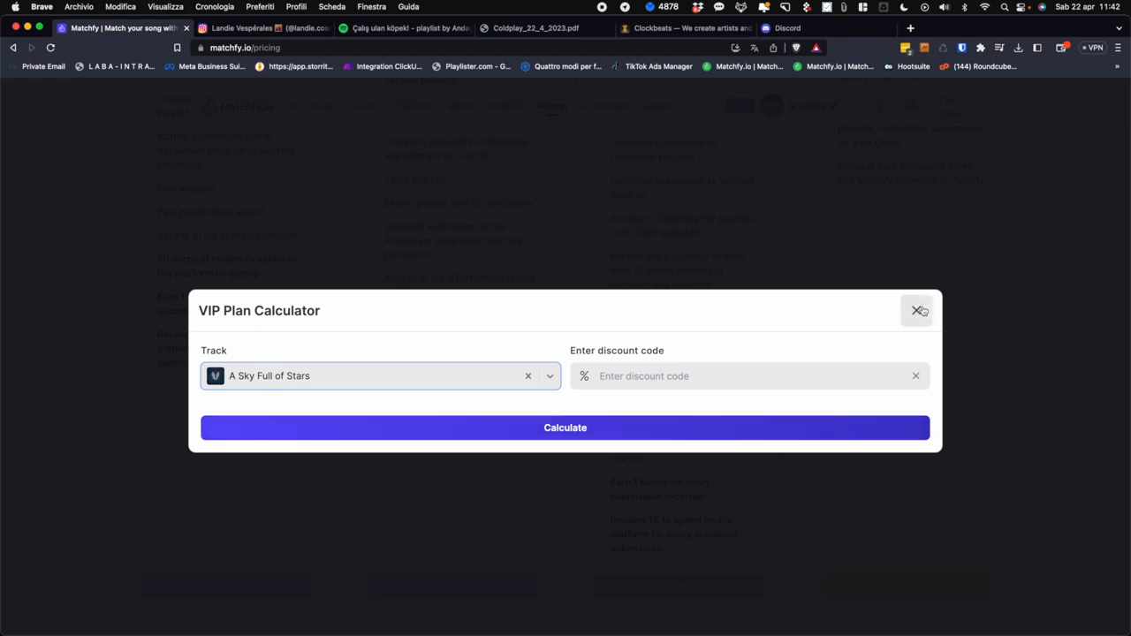
Close the calculator, search 'col' again and reselect A Sky Full of Stars.
{"action": "left_click", "coordinate": [916, 310]}
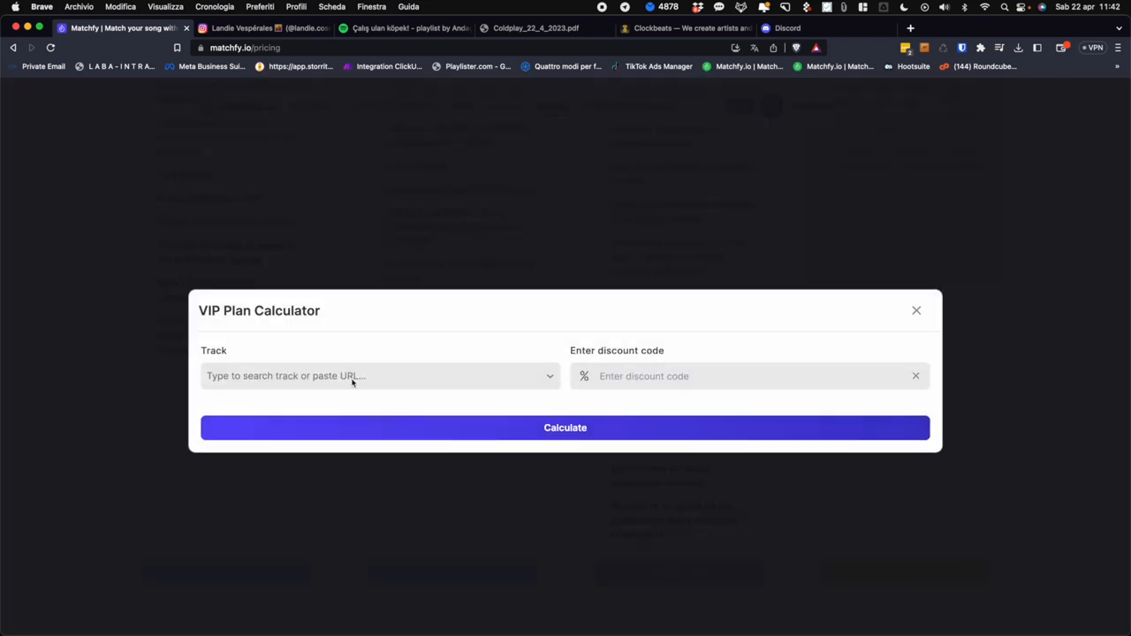
{"action": "type", "text": "coldplay"}
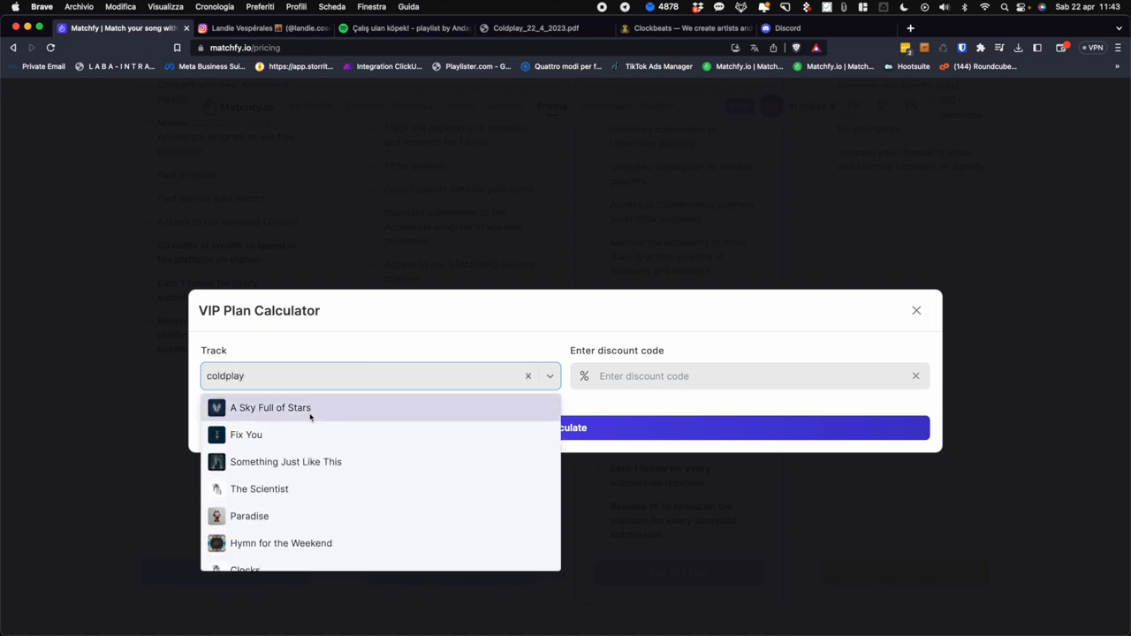
{"action": "left_click", "coordinate": [270, 407]}
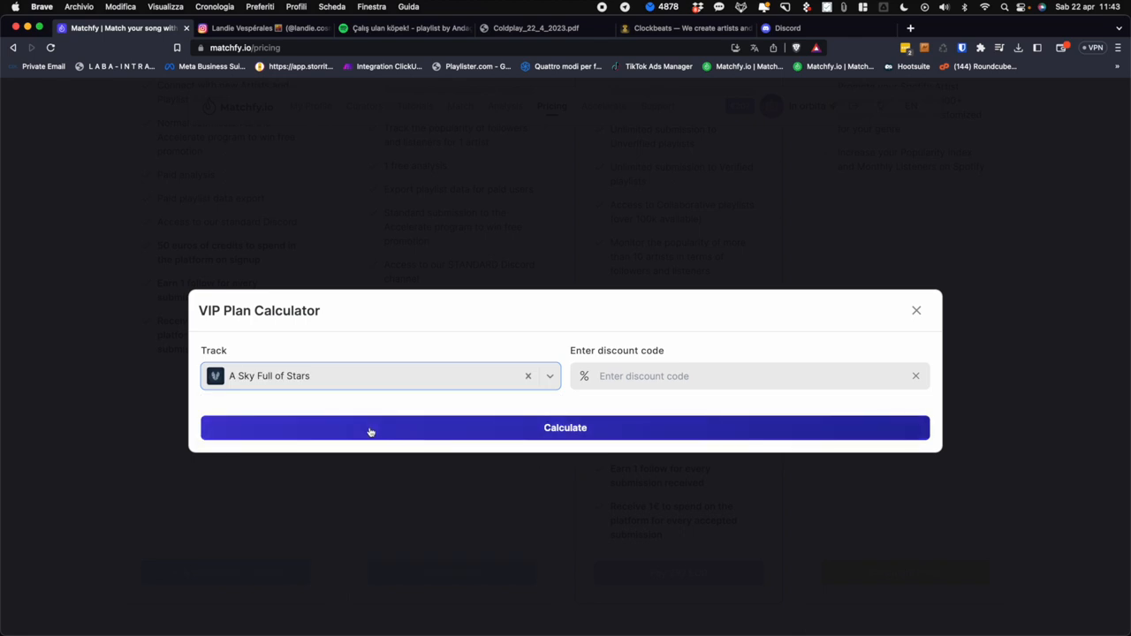
Calculate the VIP price for A Sky Full of Stars: 499 EUR, 2915 playlists, 30 days.
{"action": "left_click", "coordinate": [564, 428]}
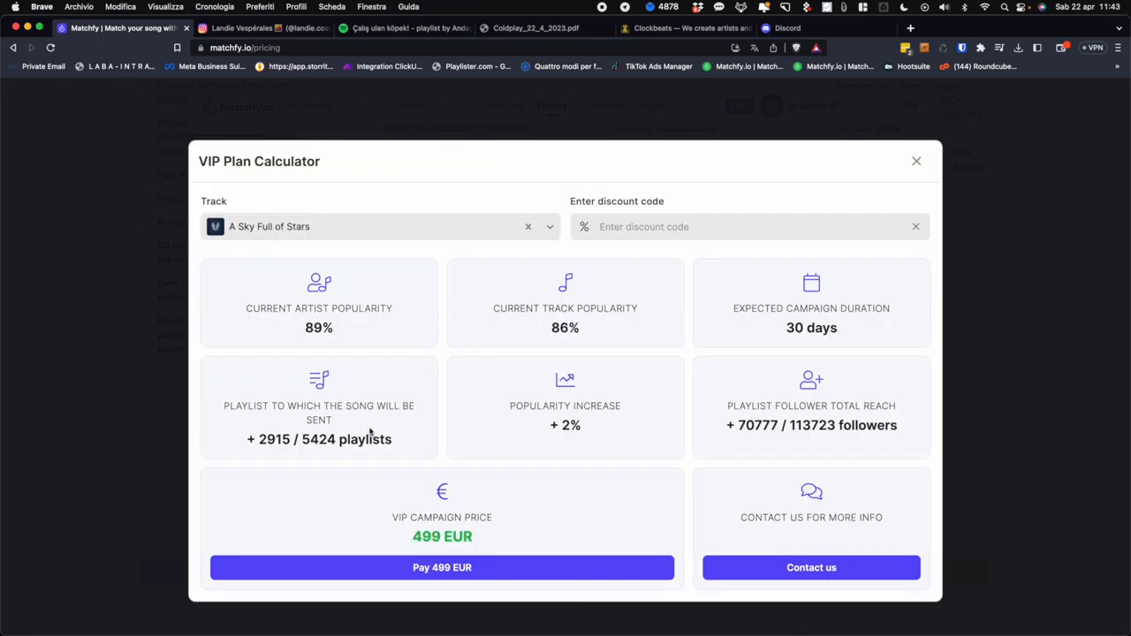
{"action": "mouse_move", "coordinate": [385, 212]}
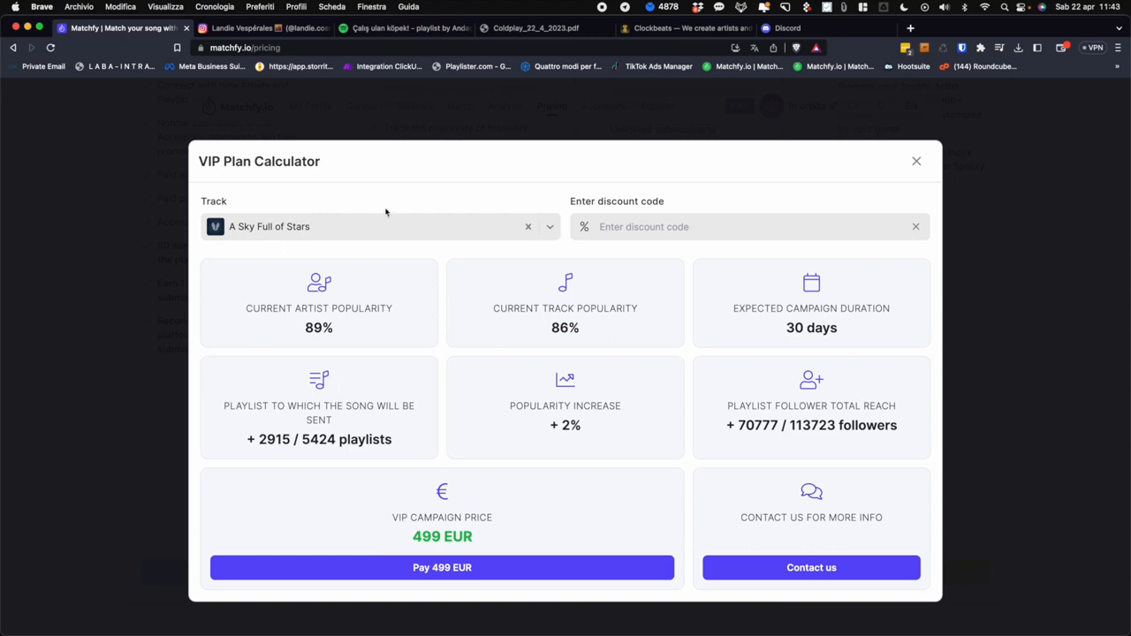
{"action": "mouse_move", "coordinate": [578, 356]}
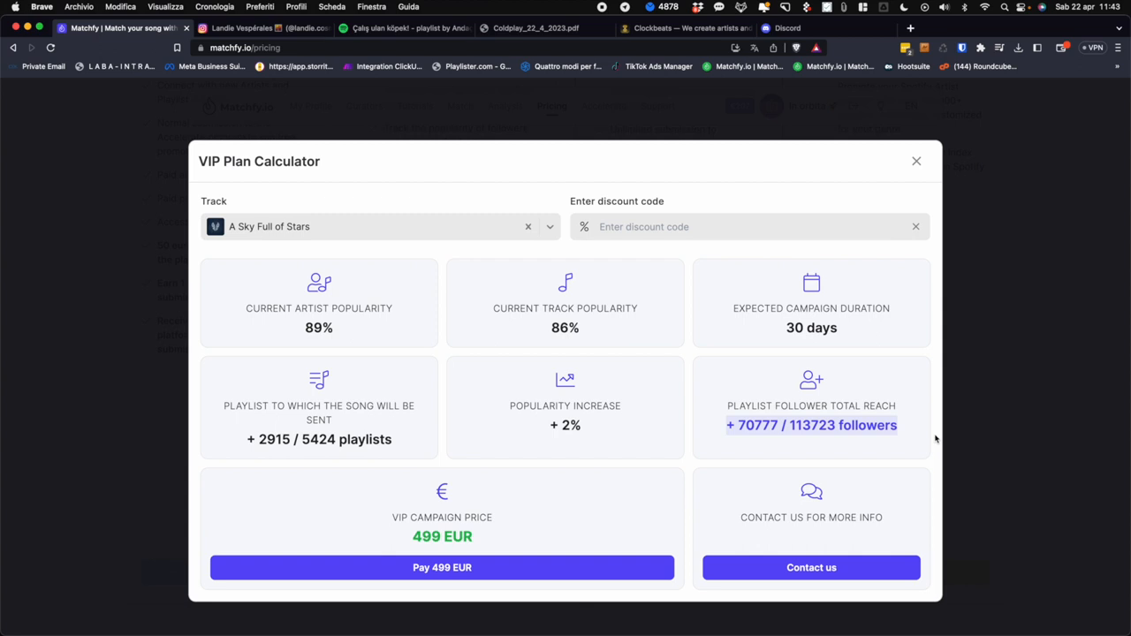
{"action": "mouse_move", "coordinate": [789, 383]}
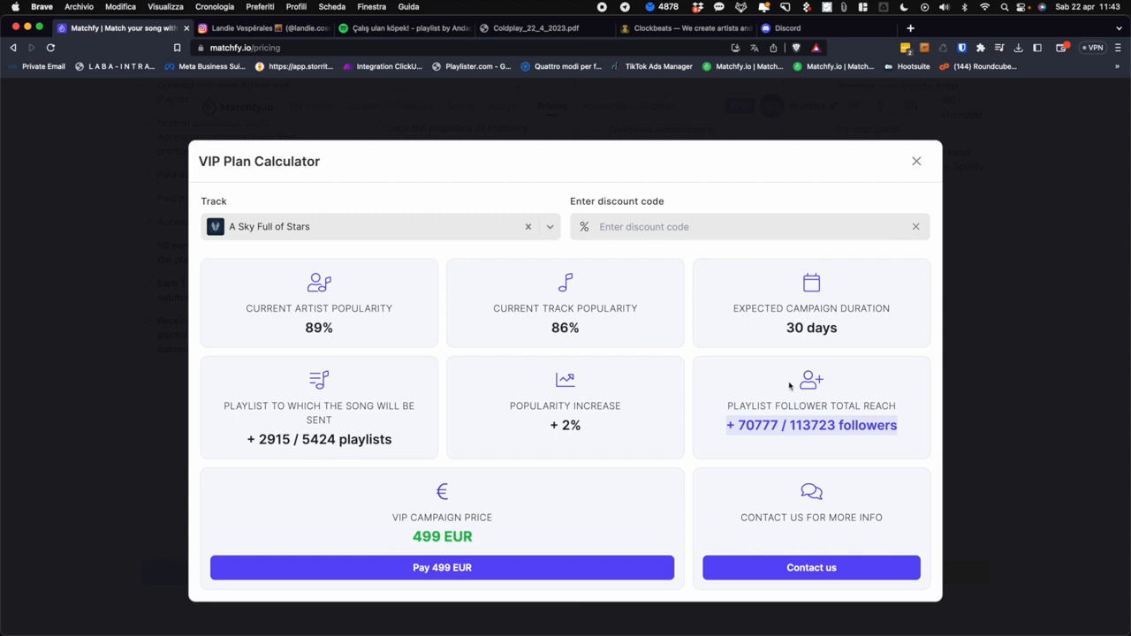
{"action": "mouse_move", "coordinate": [359, 310]}
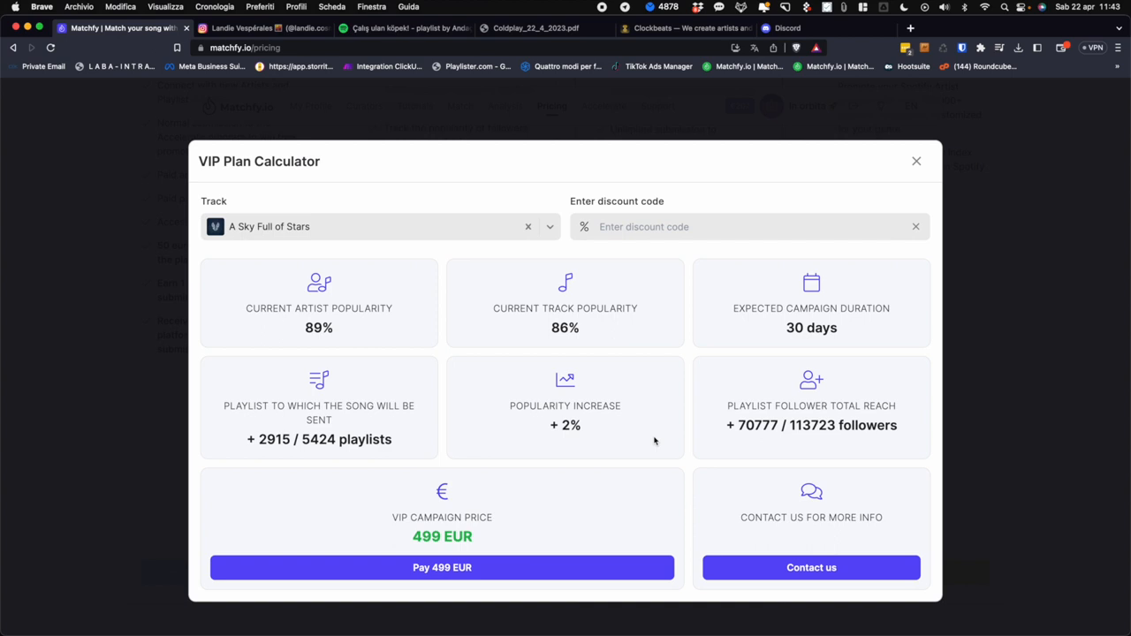
{"action": "mouse_move", "coordinate": [502, 430]}
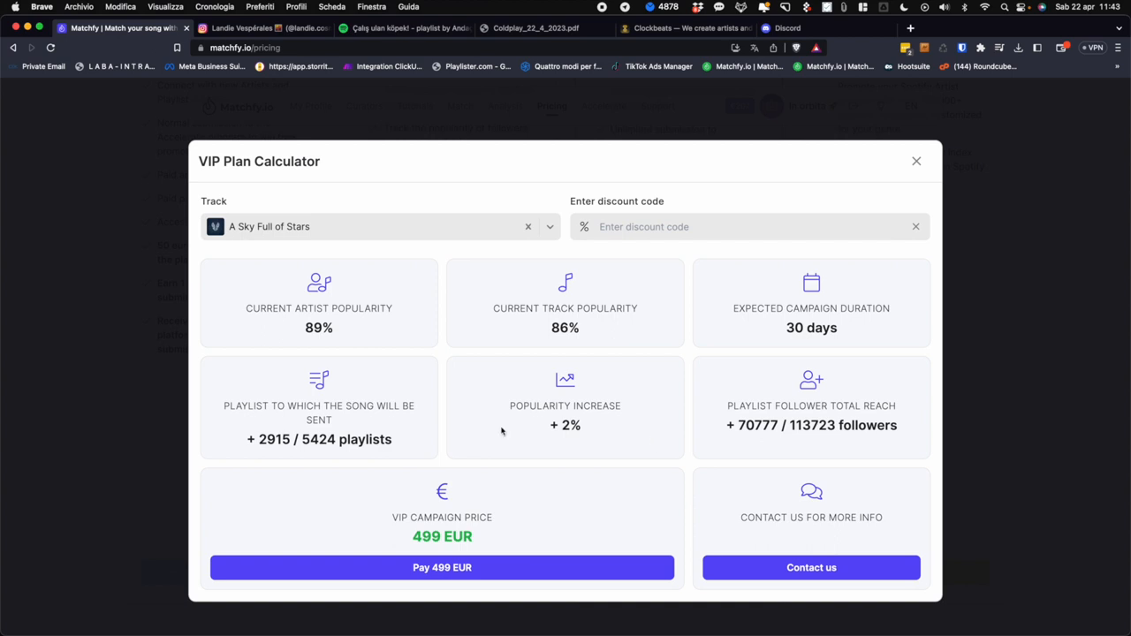
{"action": "mouse_move", "coordinate": [806, 416]}
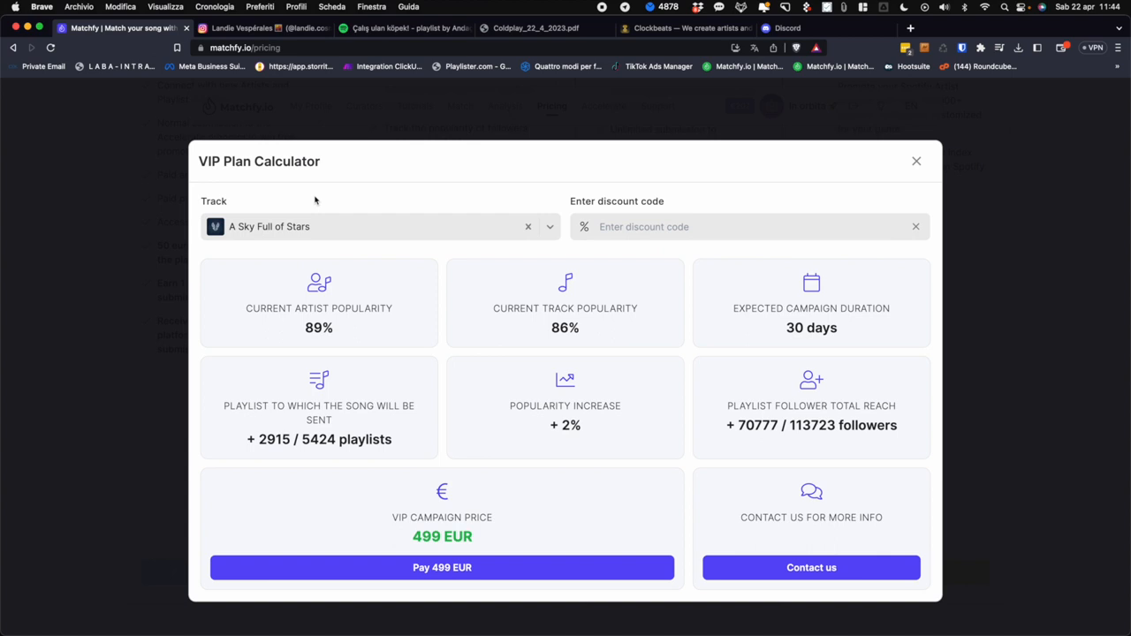
{"action": "mouse_move", "coordinate": [894, 139]}
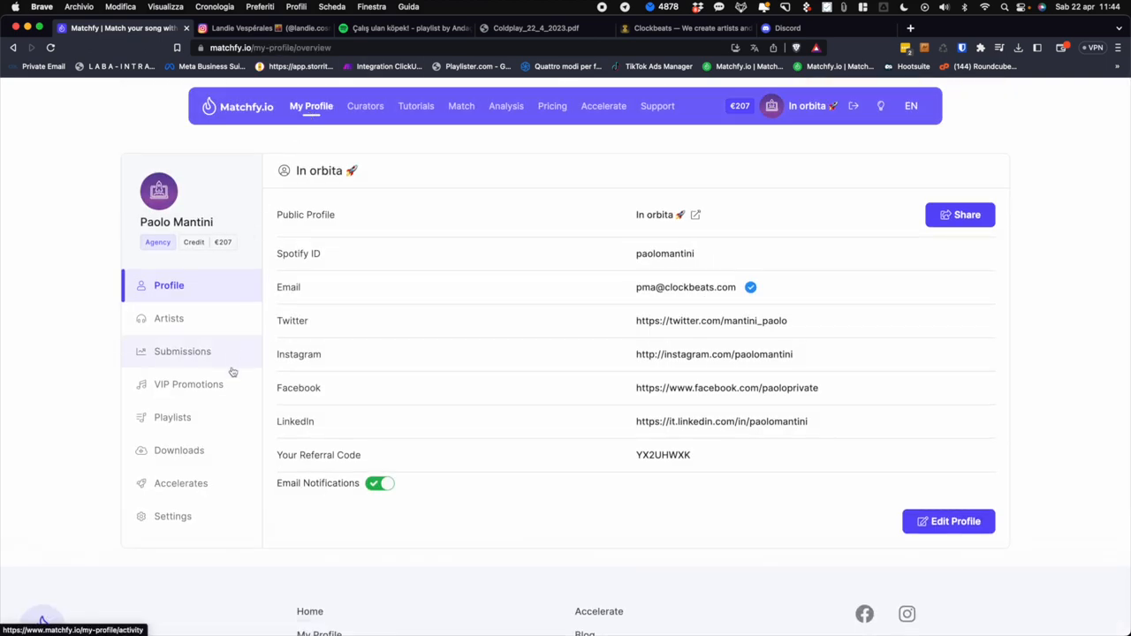
Check VIP Promotions, showing A Sky Full of Stars with 2 playlists, then return to Pricing.
{"action": "left_click", "coordinate": [189, 384]}
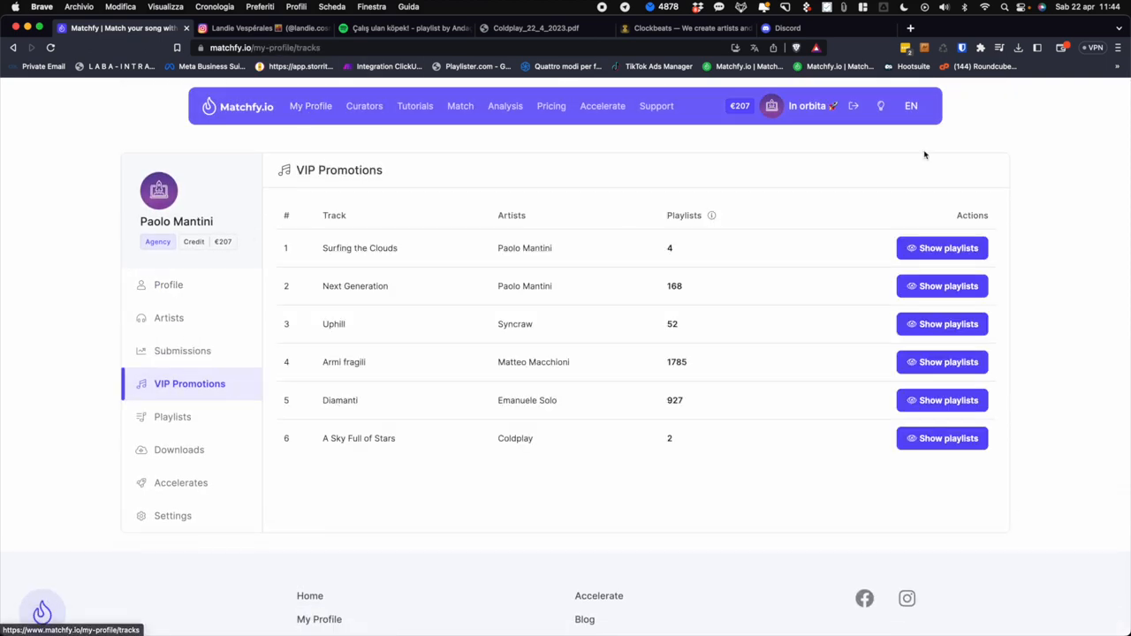
{"action": "mouse_move", "coordinate": [617, 375]}
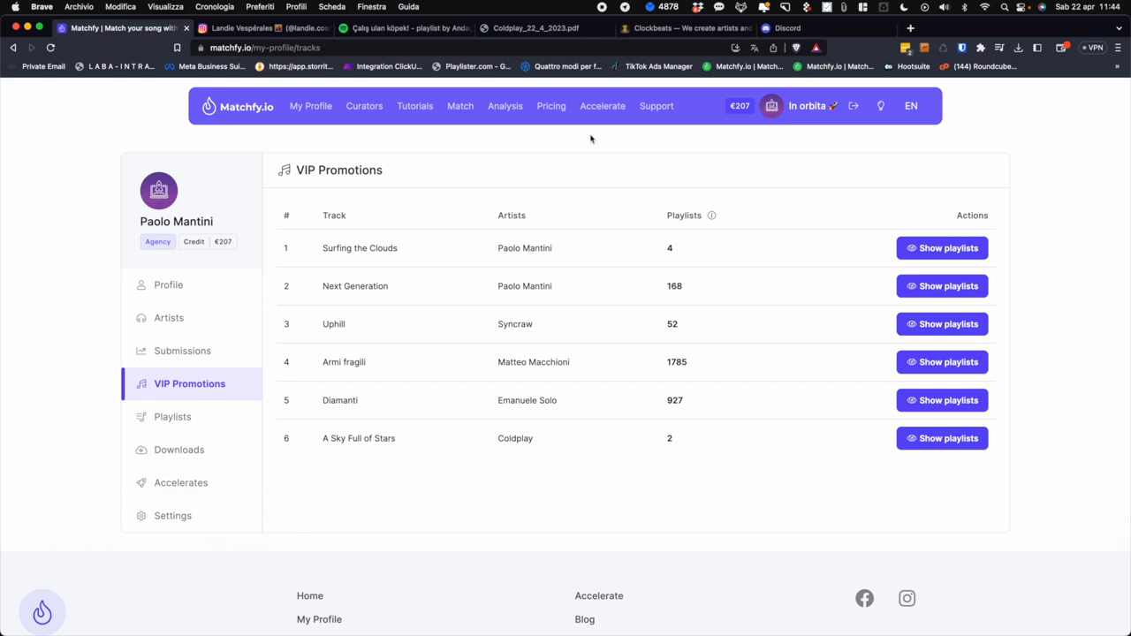
{"action": "left_click", "coordinate": [550, 106]}
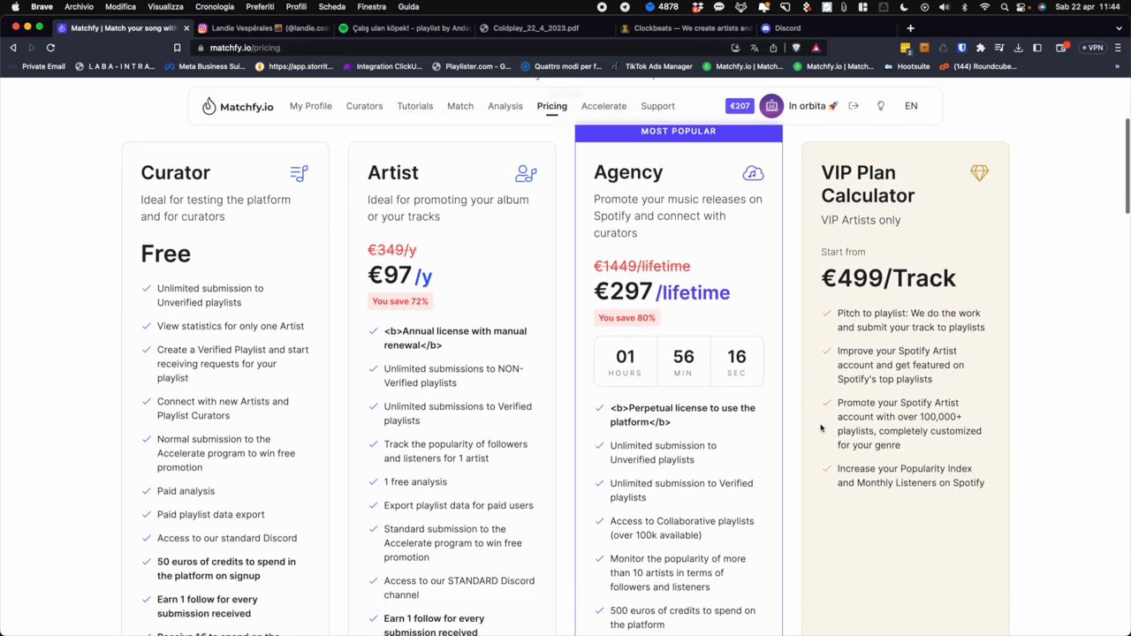
Scroll the pricing plans page toward the Intercom support chat launcher.
{"action": "scroll", "scroll_direction": "down", "scroll_amount": 3}
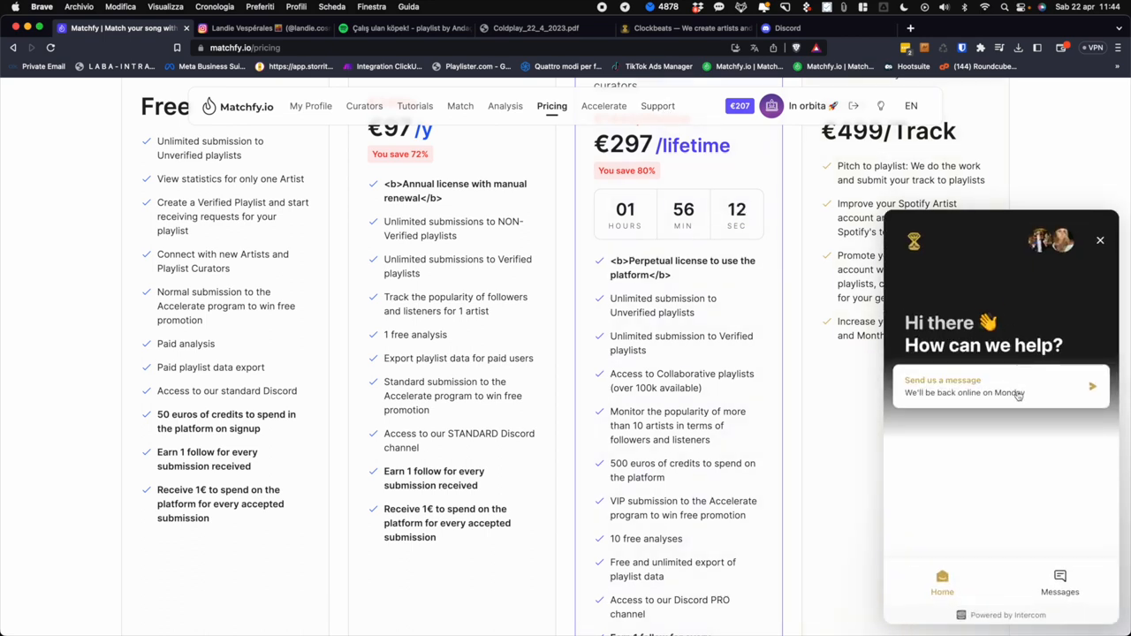
{"action": "mouse_move", "coordinate": [953, 321]}
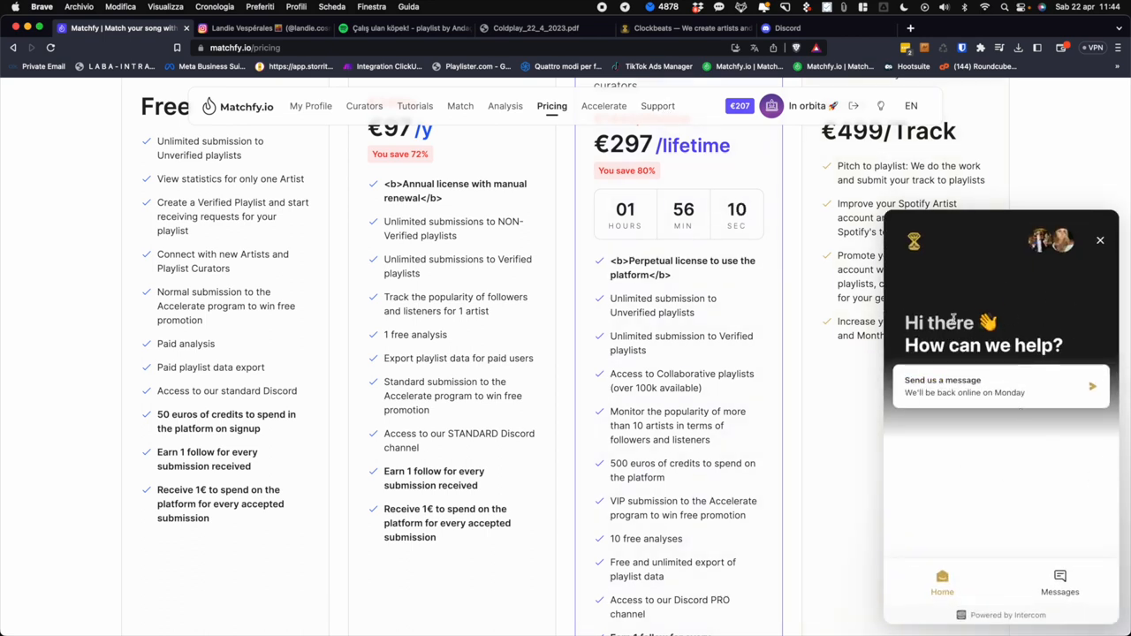
{"action": "mouse_move", "coordinate": [1054, 345]}
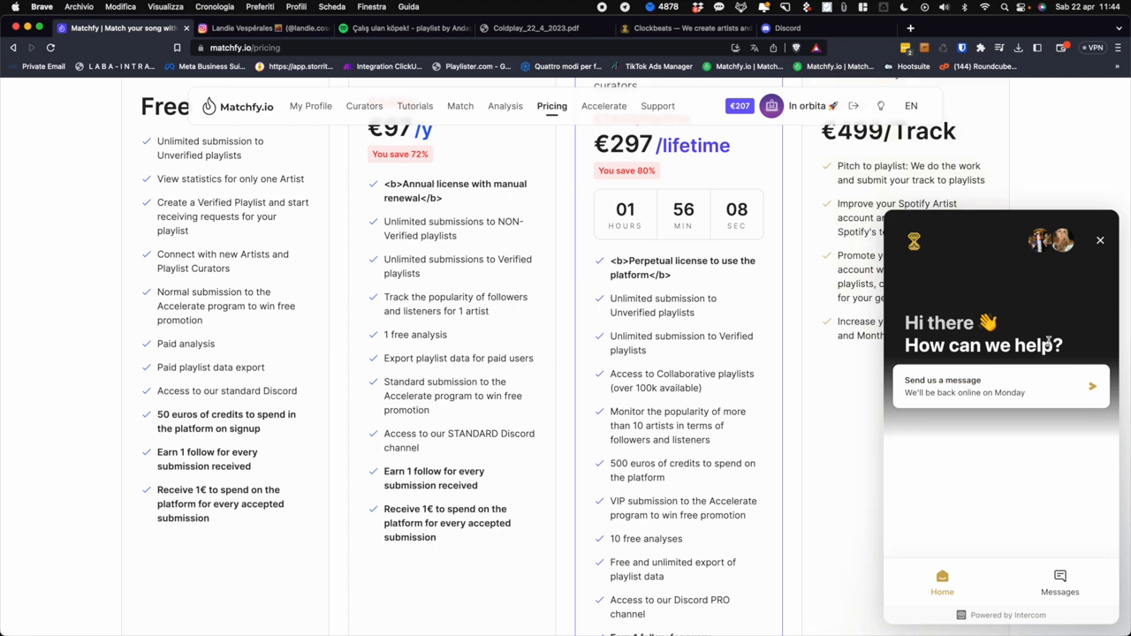